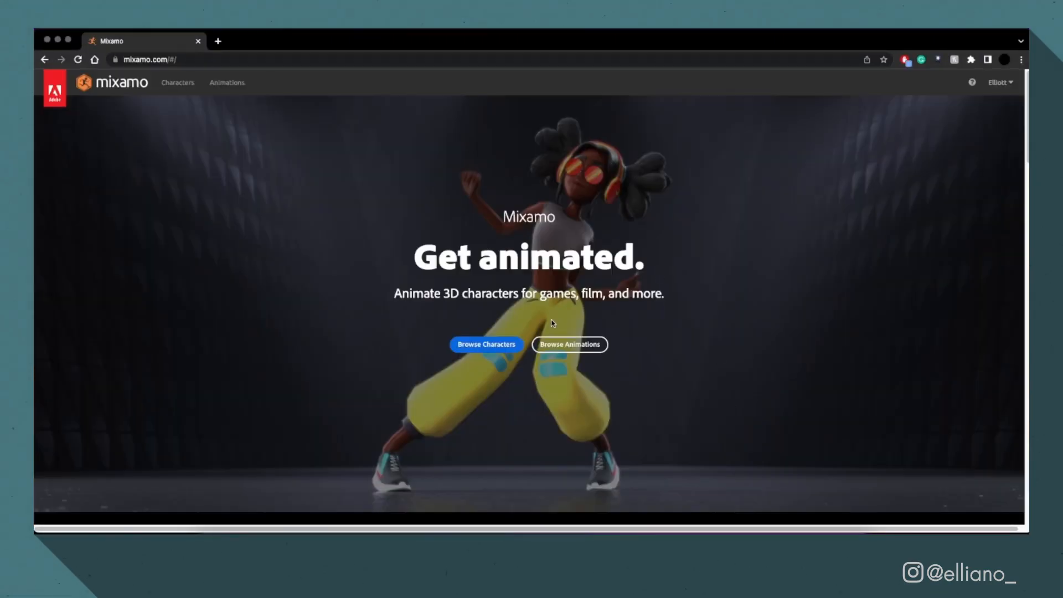
pyautogui.moveTo(570, 347)
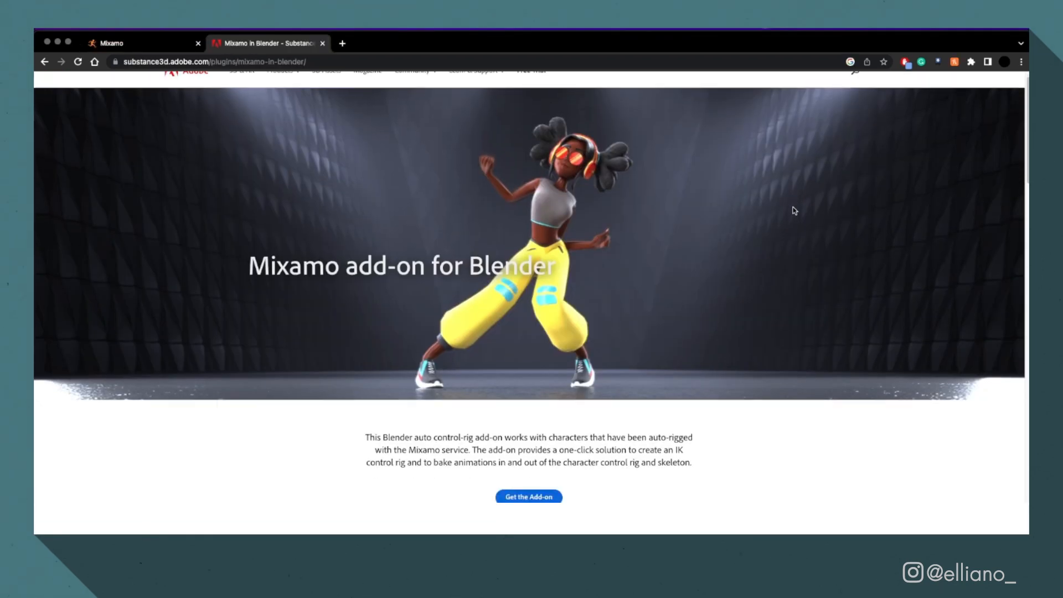
# Scroll down the Mixamo add-on for Blender page
pyautogui.scroll(-3)
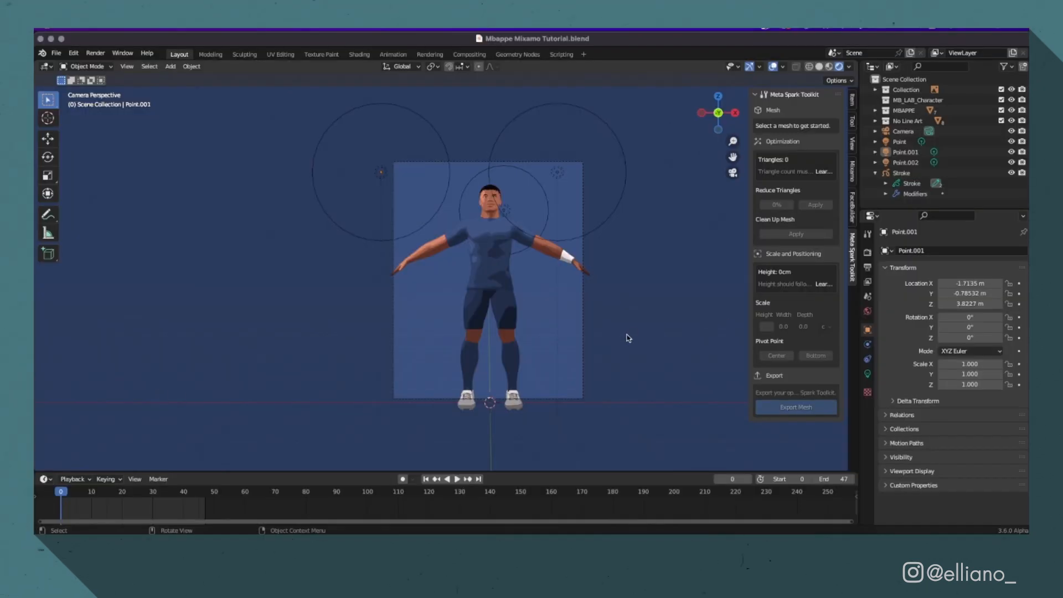
pyautogui.moveTo(615, 302)
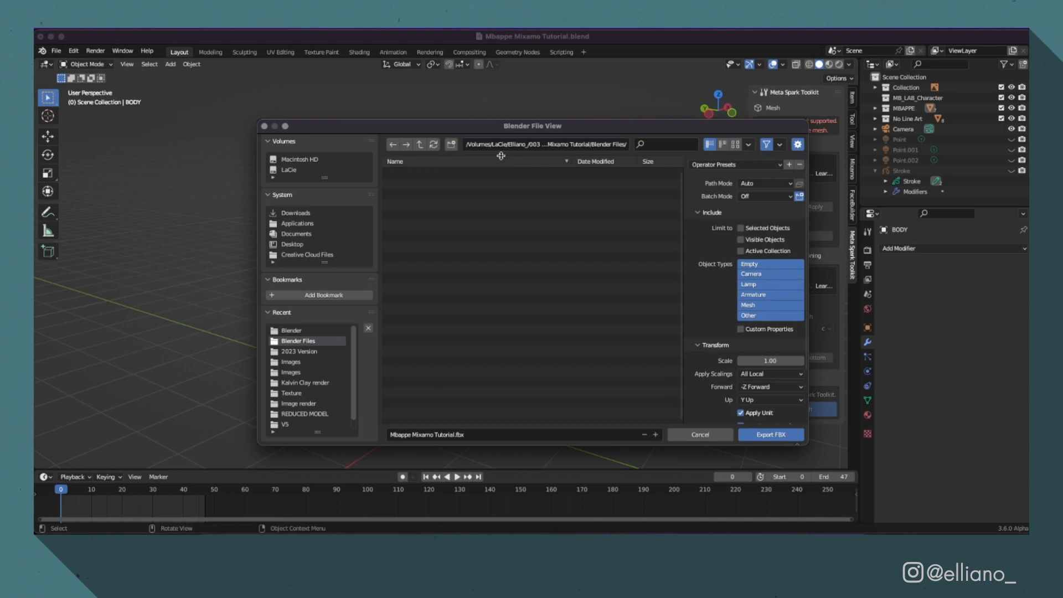
pyautogui.moveTo(770, 434)
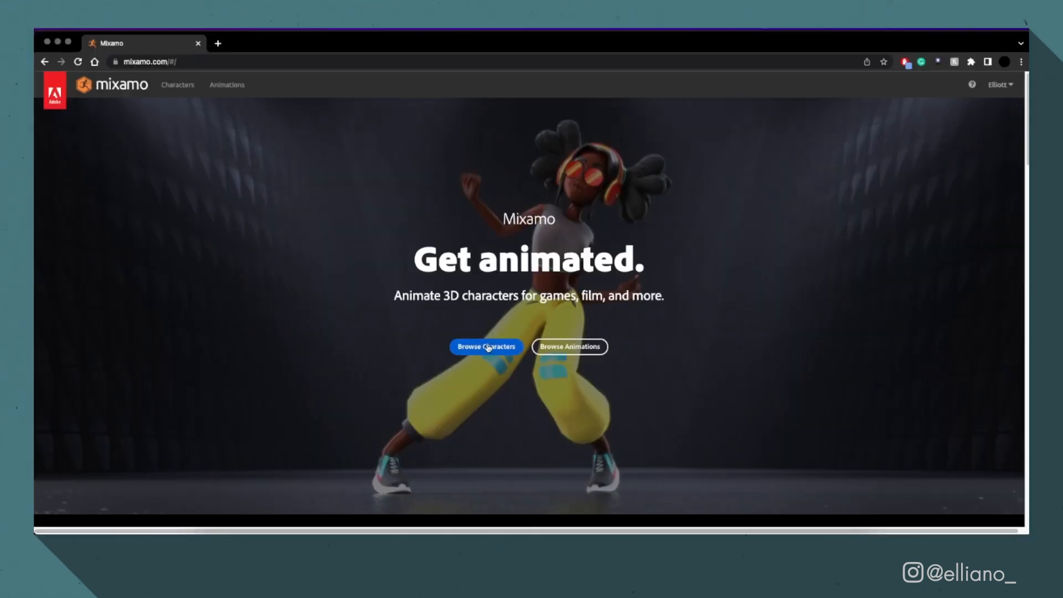
pyautogui.moveTo(572, 351)
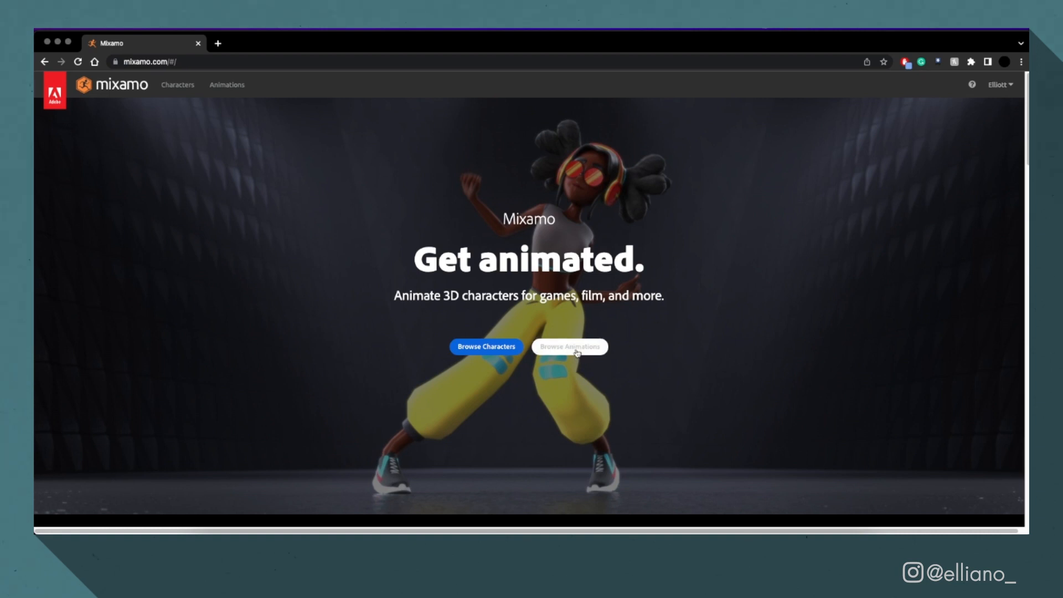
# Browse down the Mixamo home page, return up and enter the animations library
pyautogui.scroll(-3)
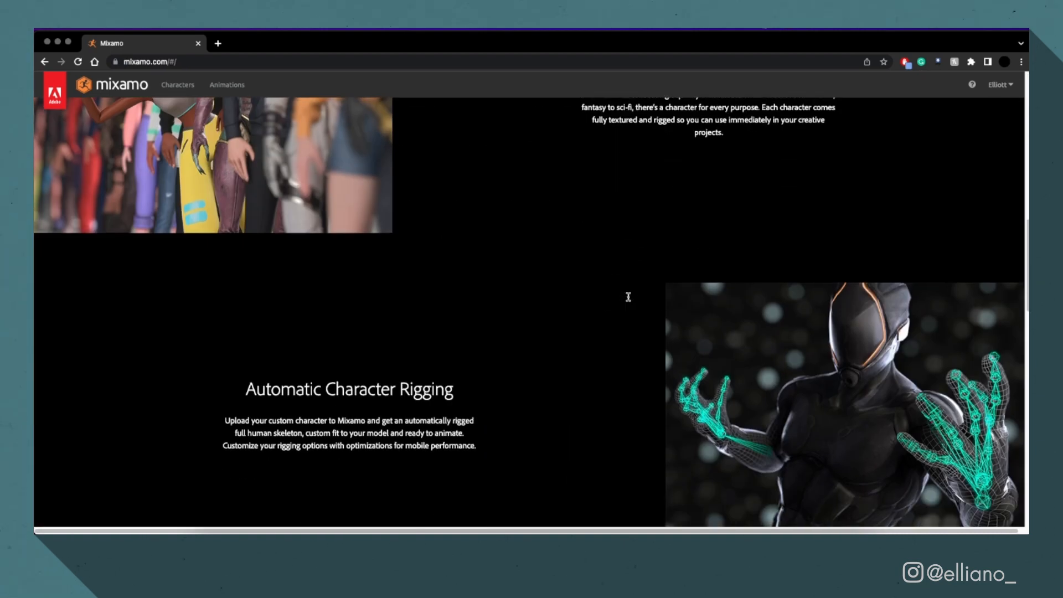
pyautogui.scroll(-3)
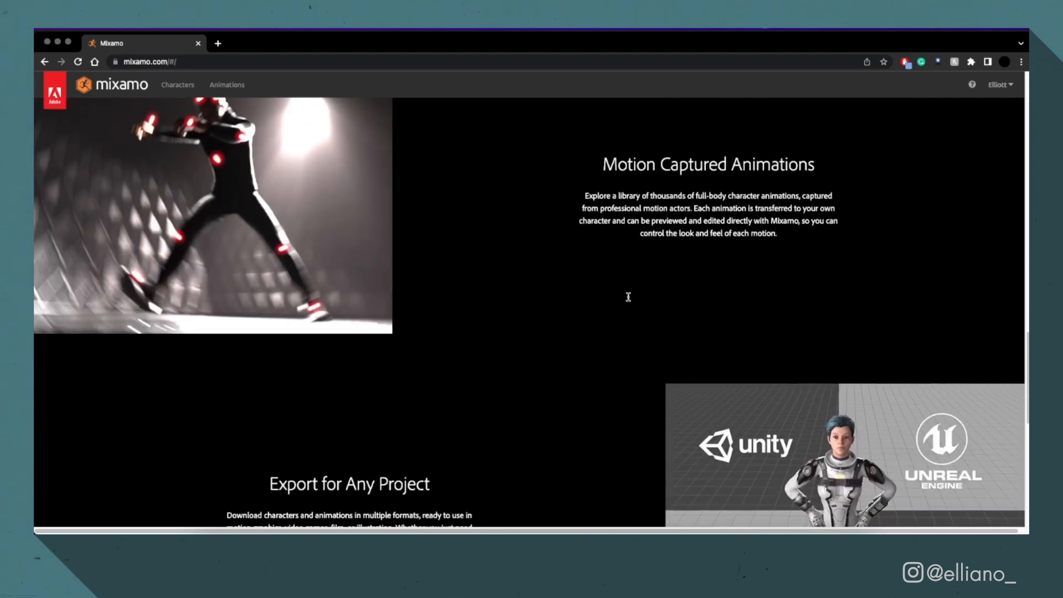
pyautogui.scroll(-3)
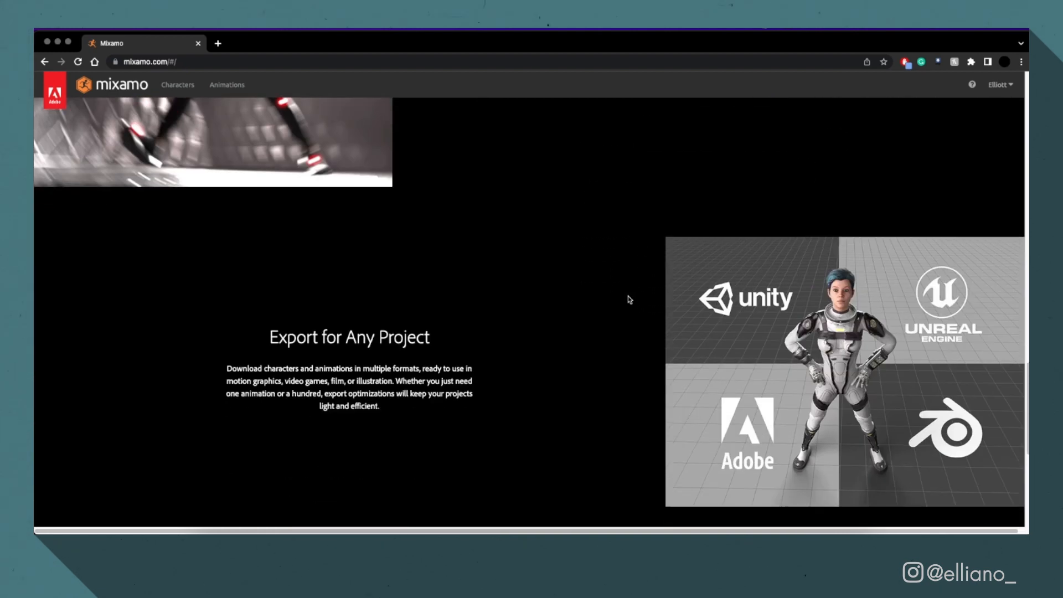
pyautogui.scroll(-3)
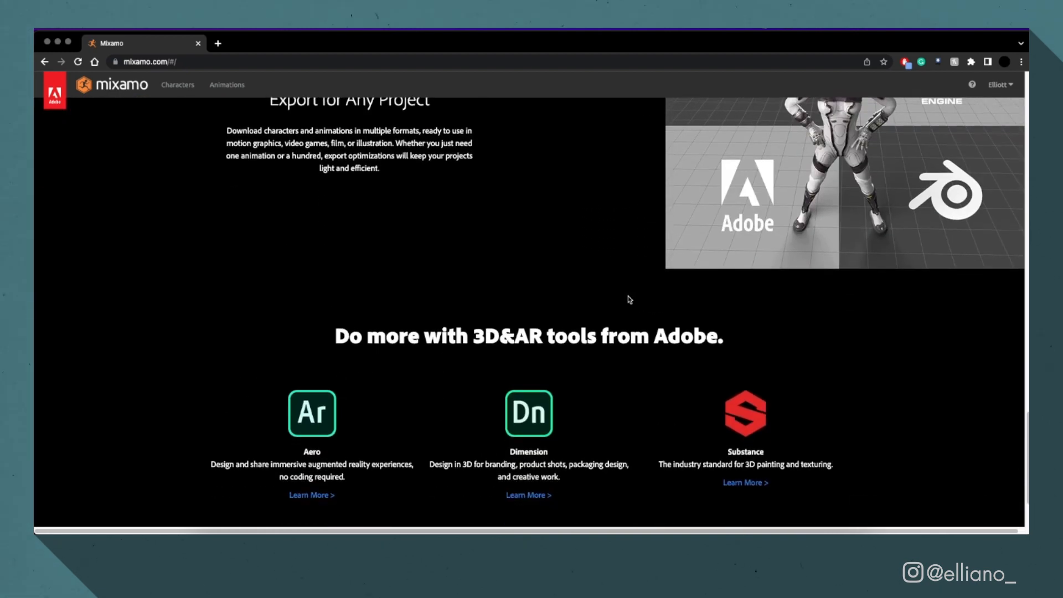
pyautogui.scroll(-3)
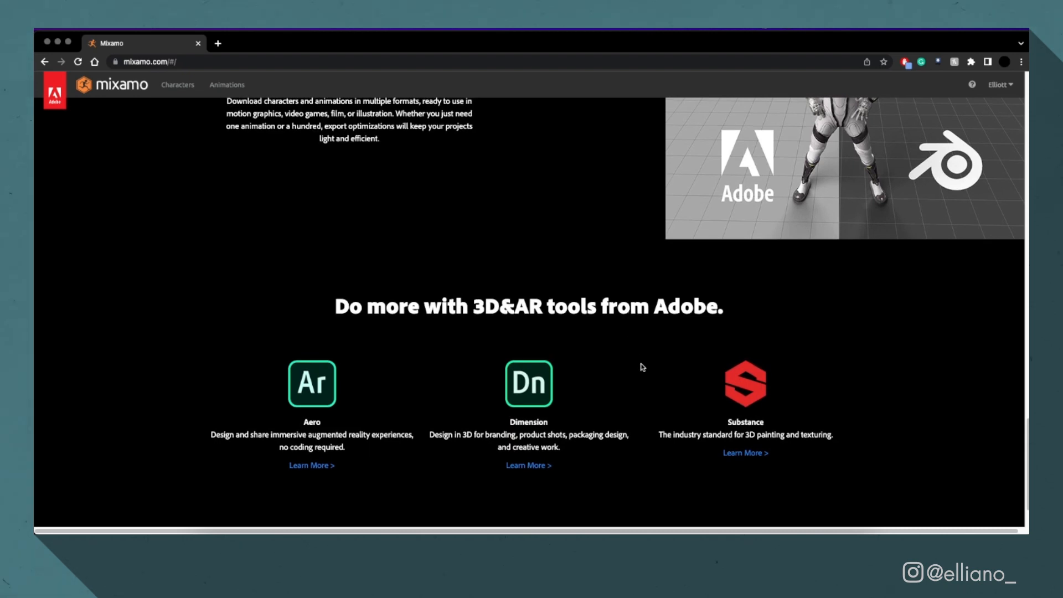
pyautogui.scroll(3)
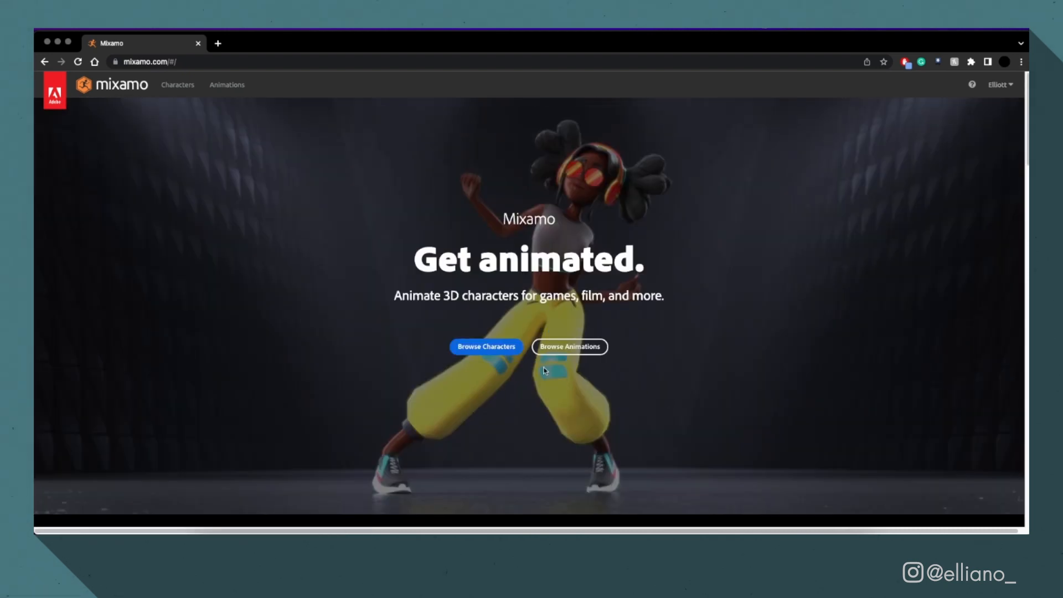
pyautogui.click(569, 347)
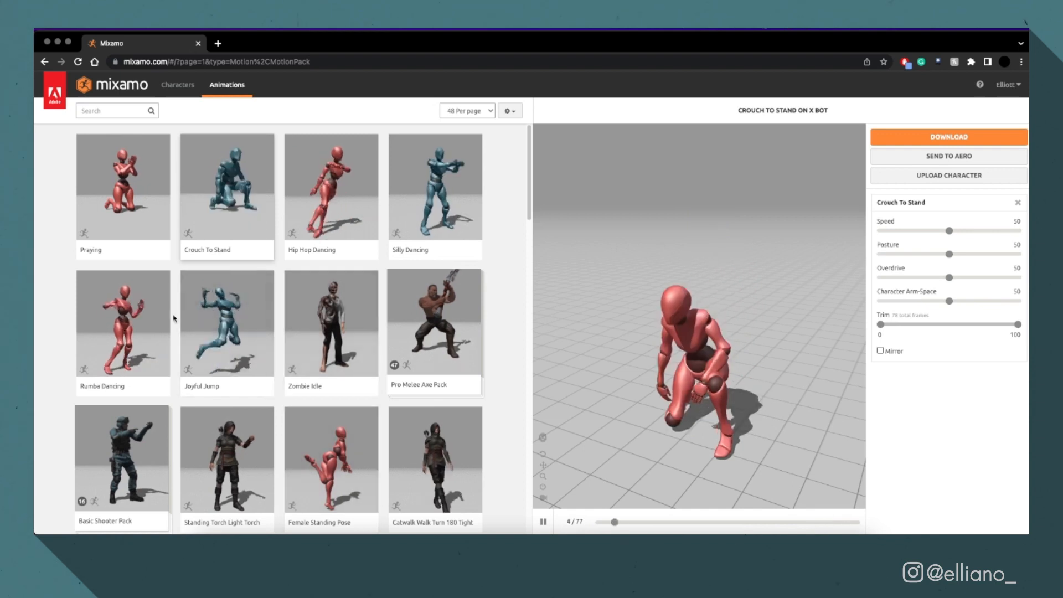
# Preview Hip Hop Dancing, then start uploading a custom character and choose its file
pyautogui.click(225, 323)
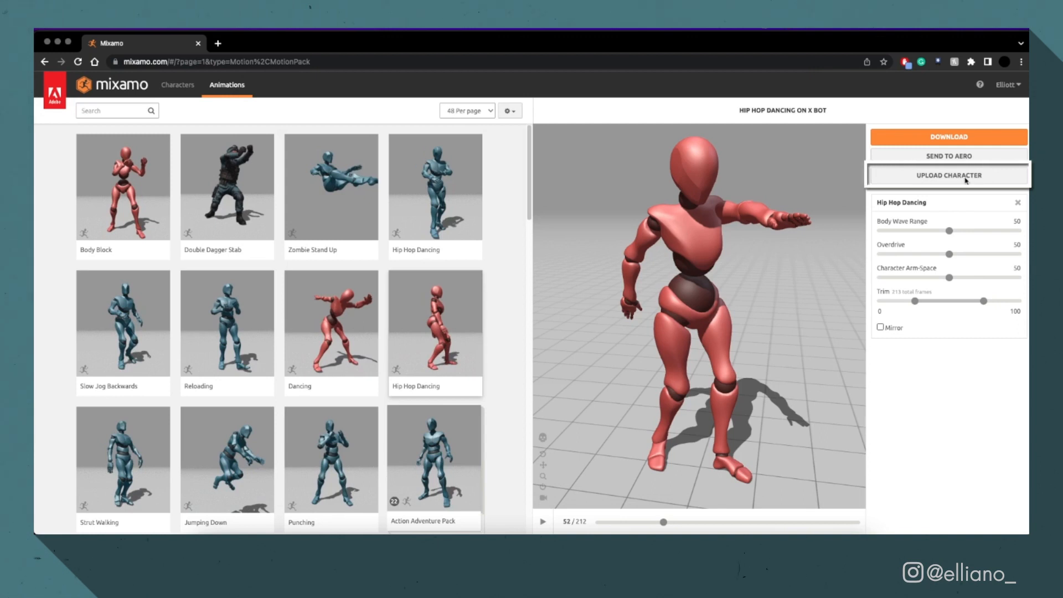
pyautogui.click(948, 176)
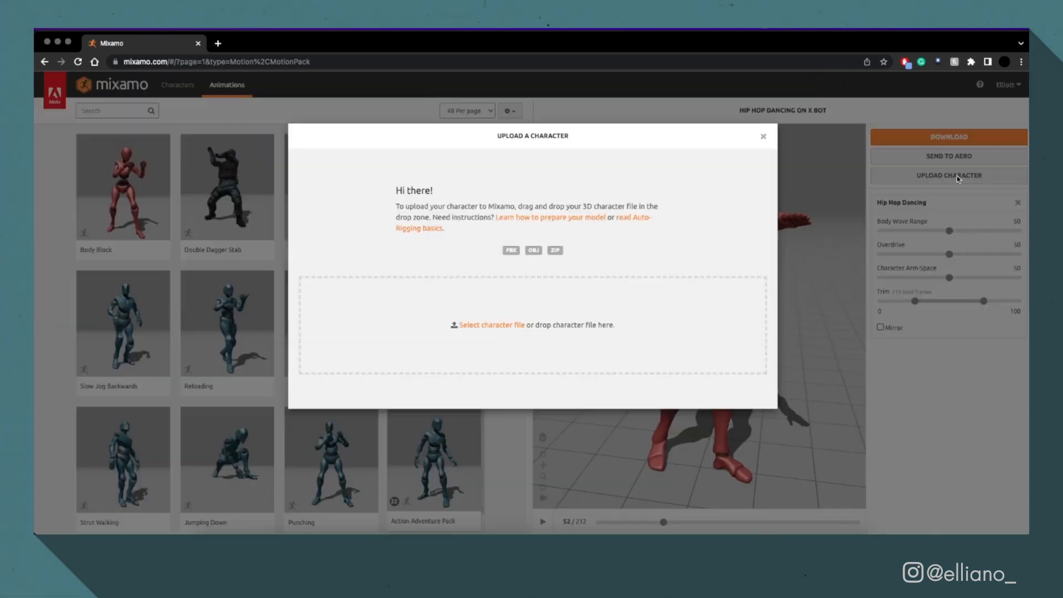
pyautogui.click(492, 324)
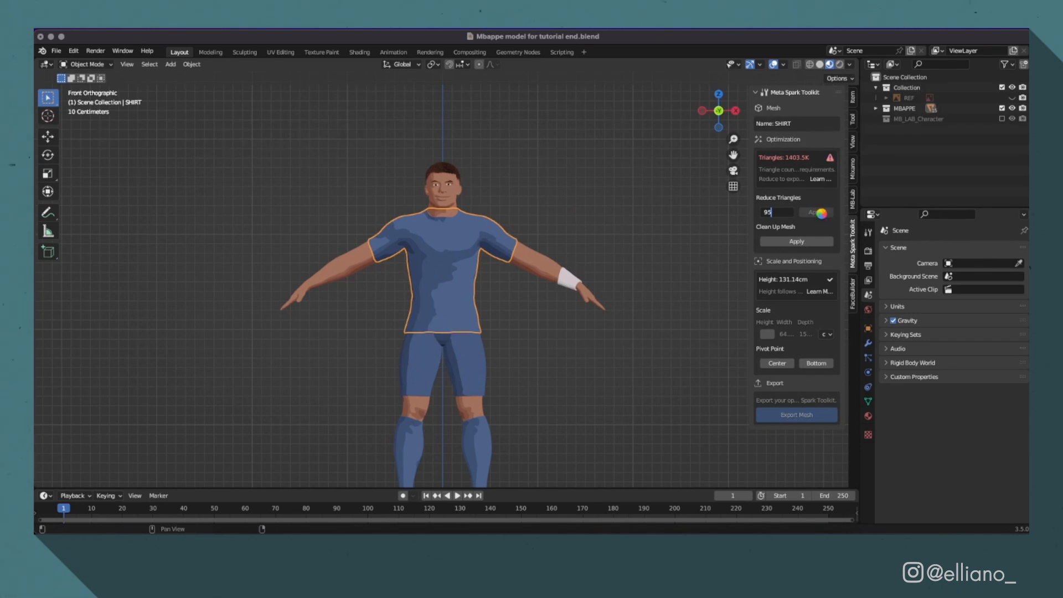
# Enter a Reduce Triangles percentage for the SHIRT mesh in the Meta Spark Toolkit panel
pyautogui.click(816, 213)
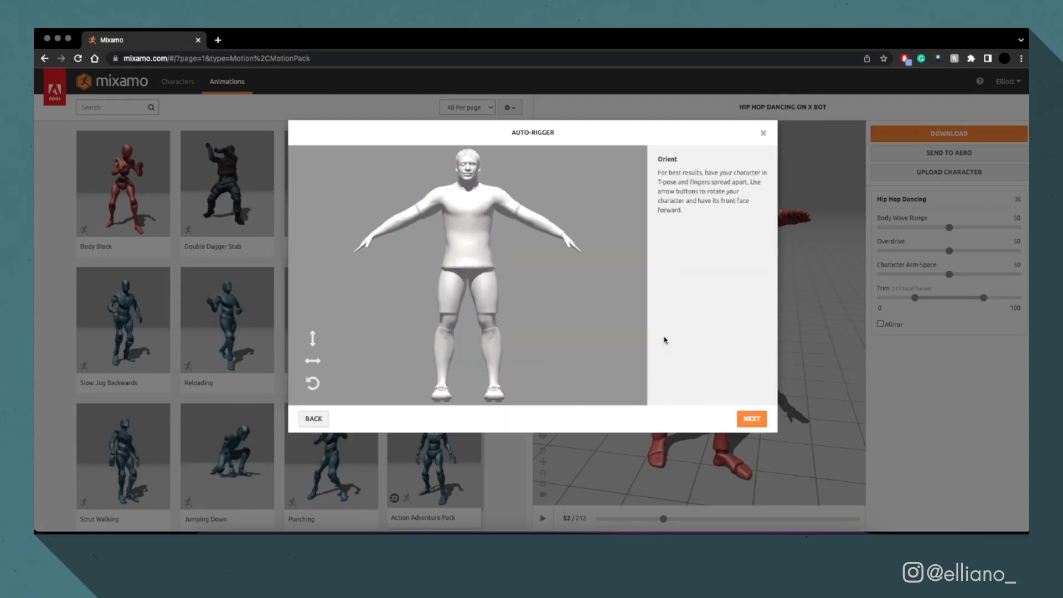
# Advance the Auto-Rigger through Orient, marker placement and Review to rig the footballer
pyautogui.click(750, 418)
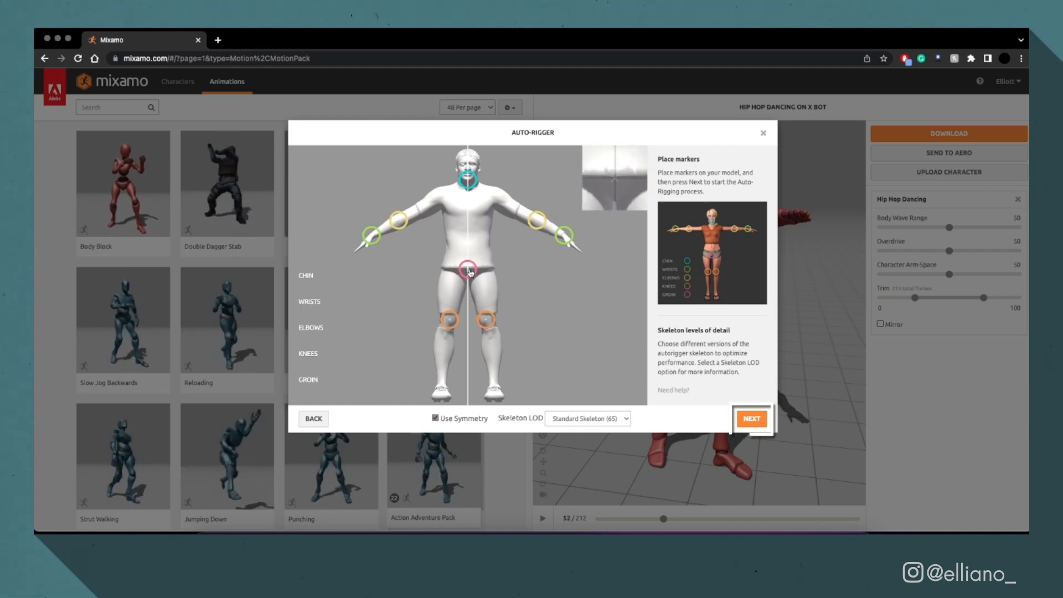
pyautogui.click(750, 418)
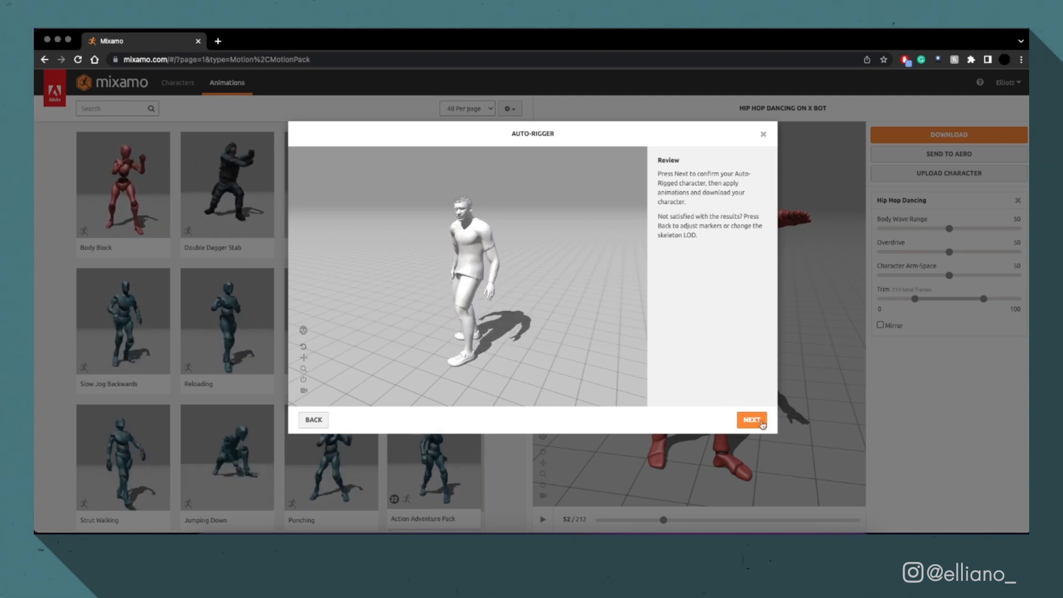
pyautogui.click(749, 419)
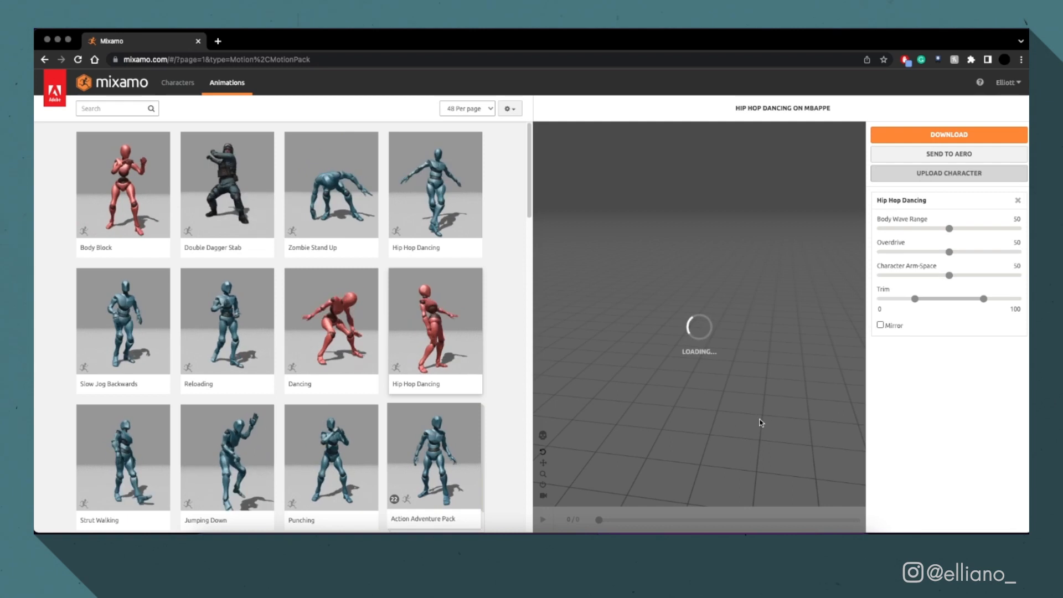
# Apply the Surprised gesture with posture 75 to the footballer and download it
pyautogui.click(331, 207)
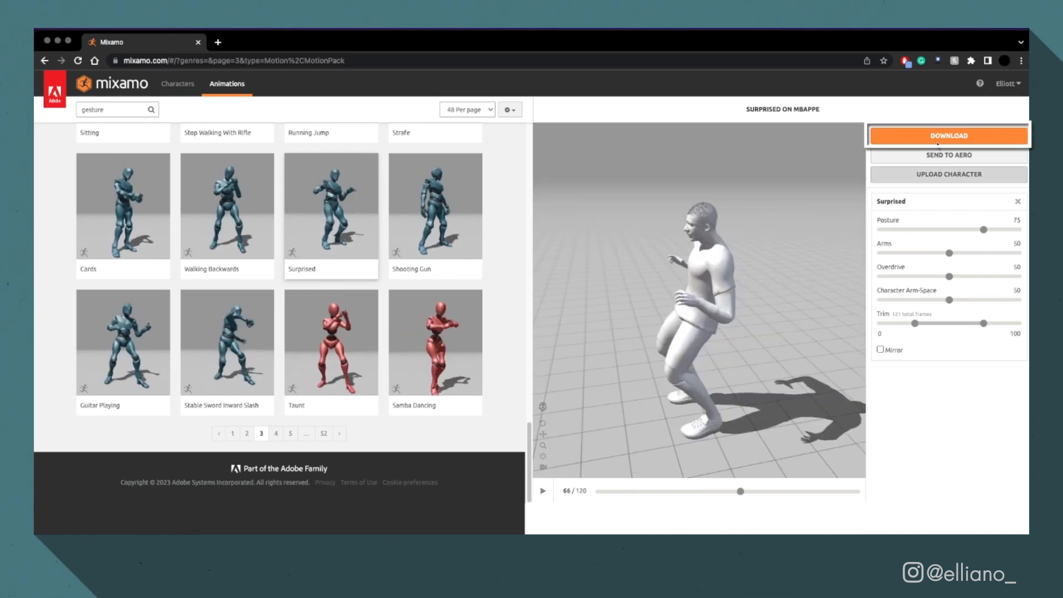
pyautogui.click(946, 135)
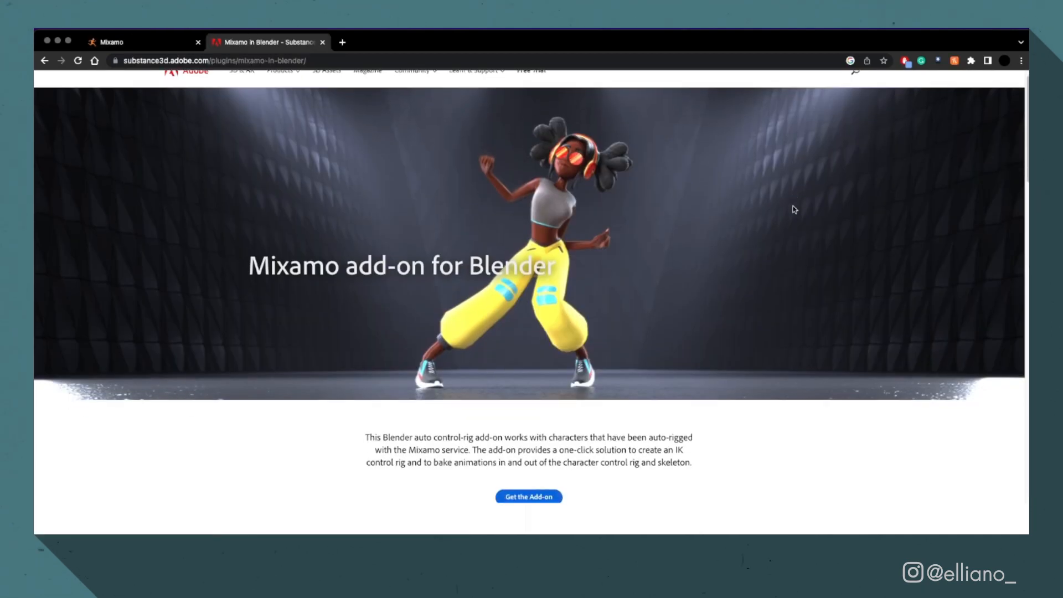
pyautogui.scroll(-3)
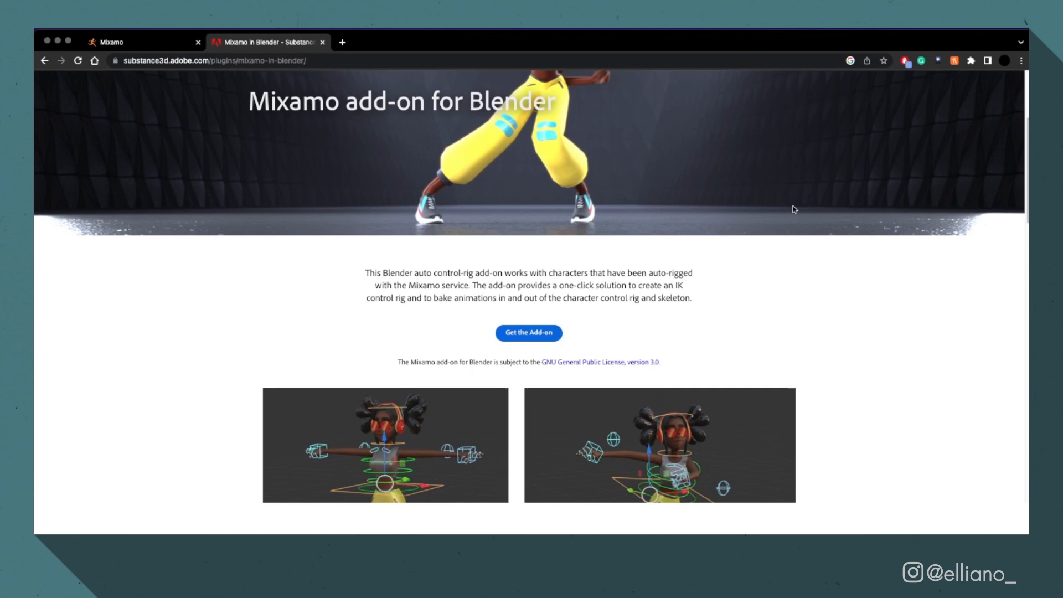
pyautogui.scroll(-3)
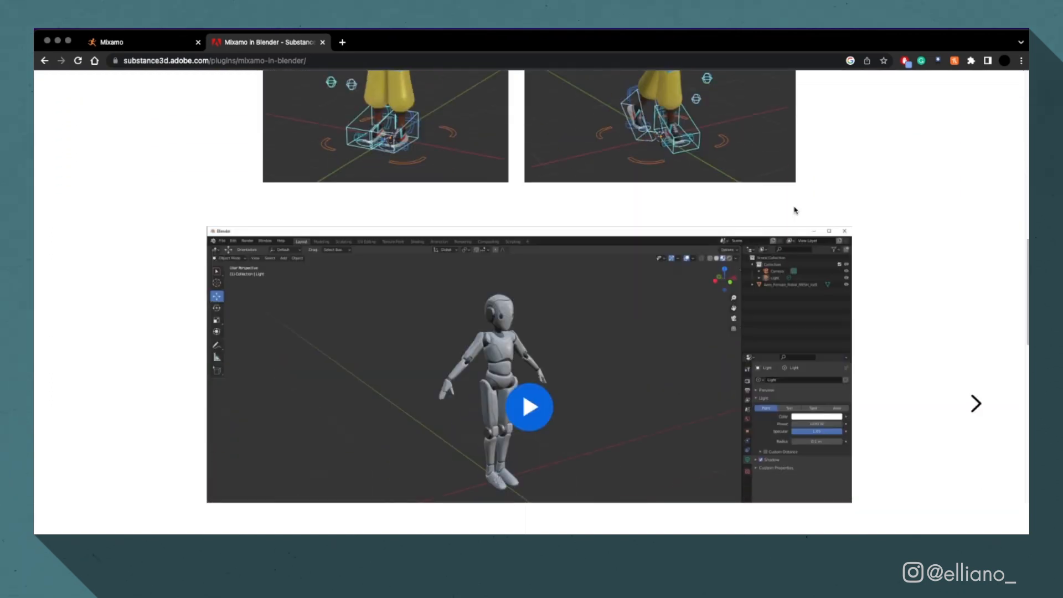
pyautogui.scroll(3)
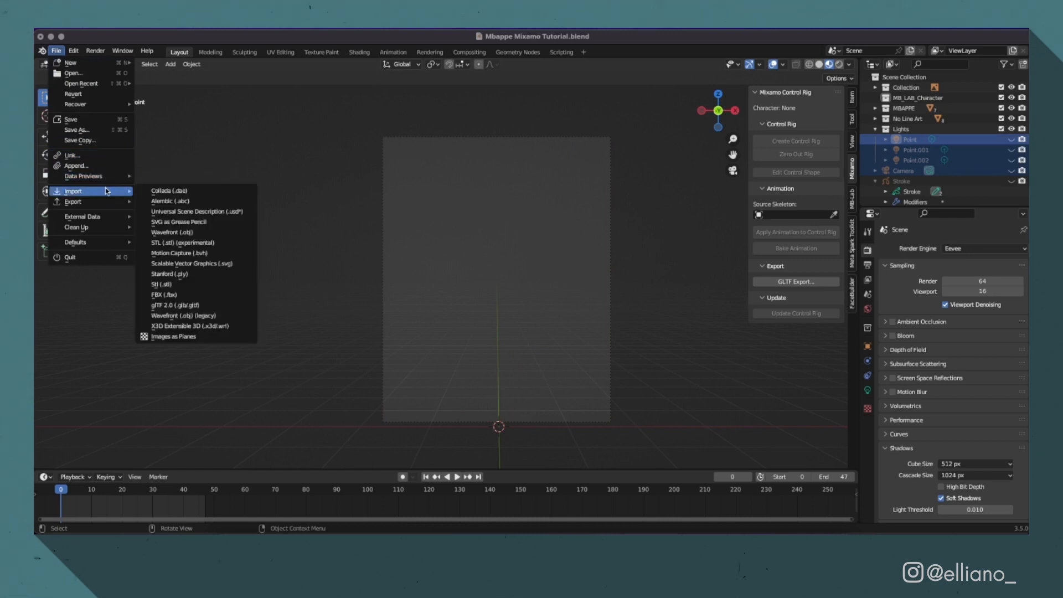
# Import Surprised.fbx, adding the rigged footballer and its armature to the scene
pyautogui.click(164, 294)
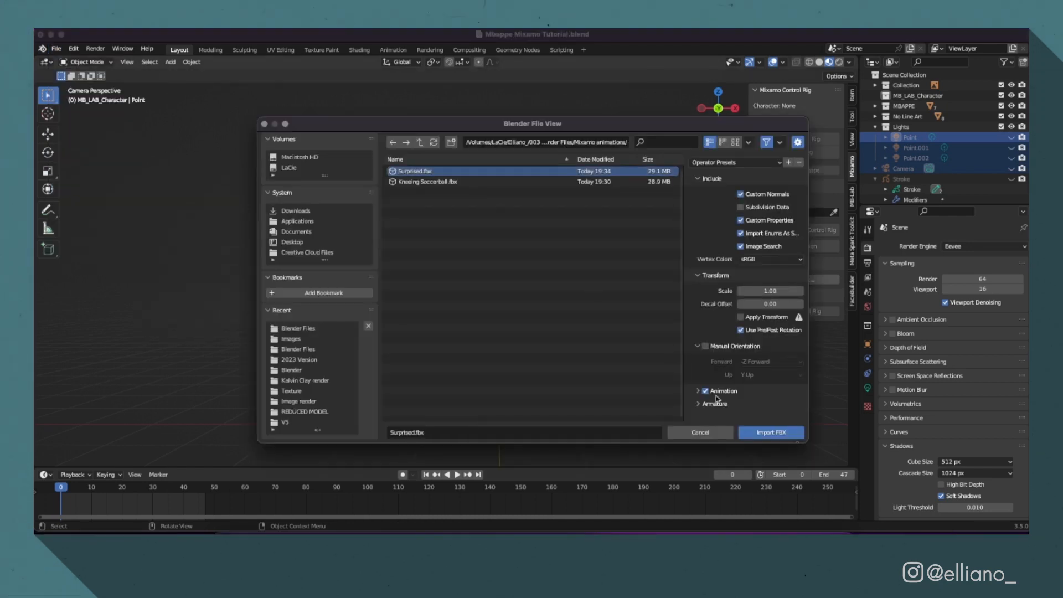
pyautogui.moveTo(770, 433)
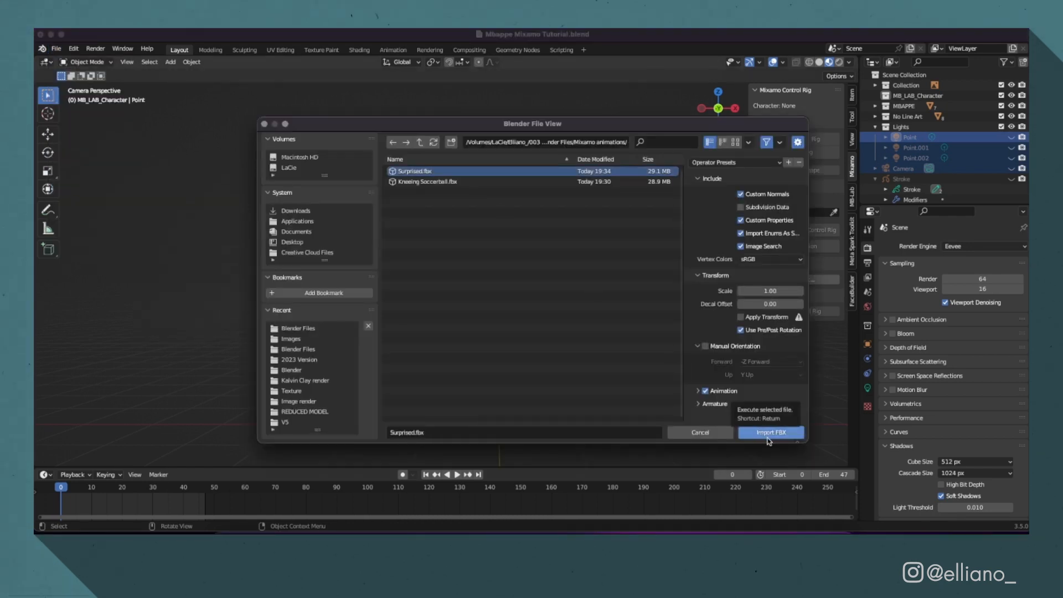
pyautogui.click(770, 433)
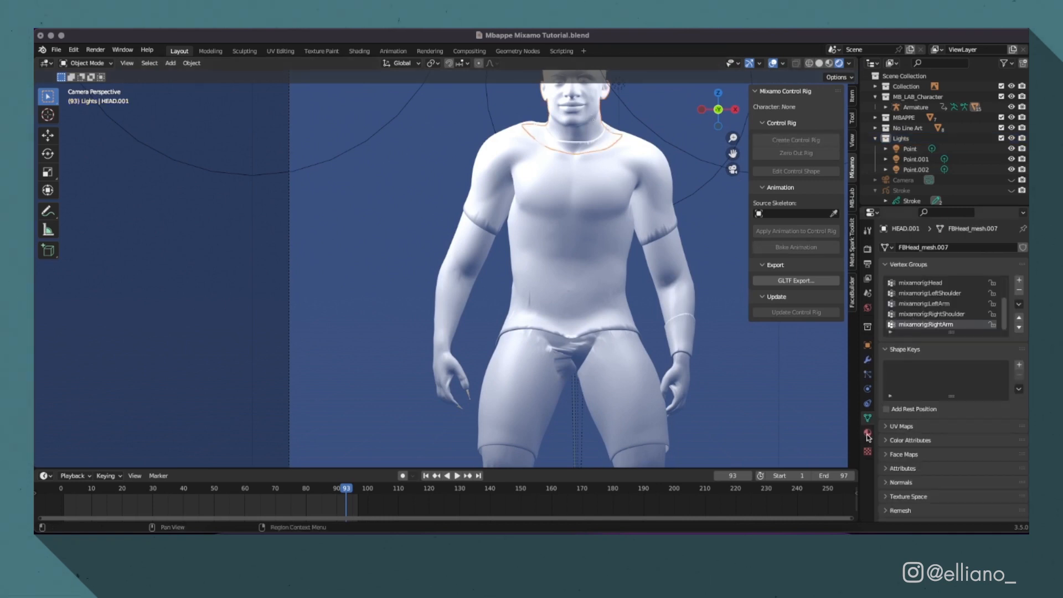
# Assign the Skin material to the imported head mesh and select the rig's Armature
pyautogui.click(867, 432)
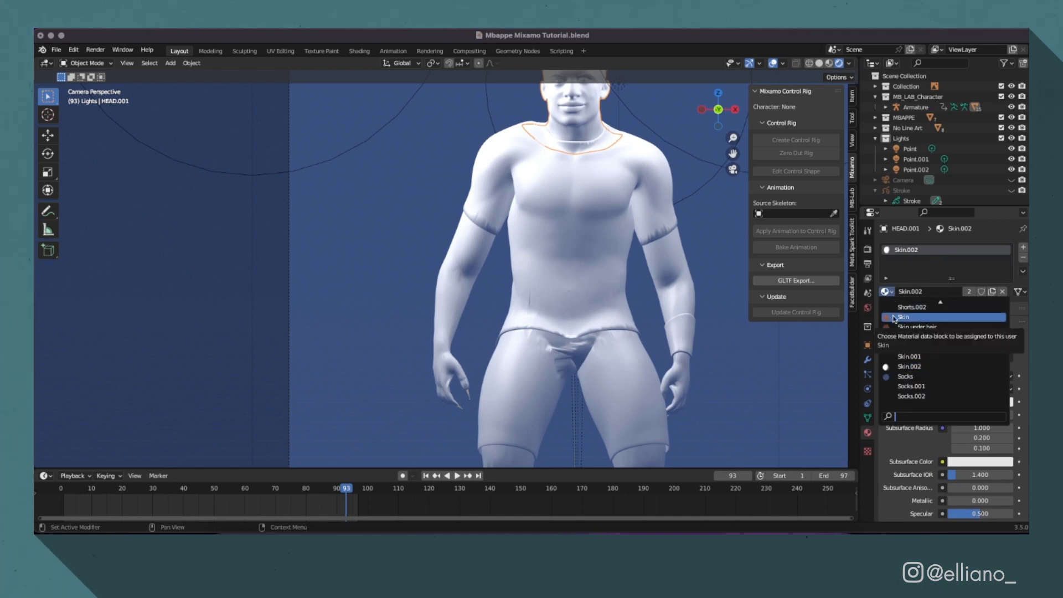
pyautogui.click(904, 316)
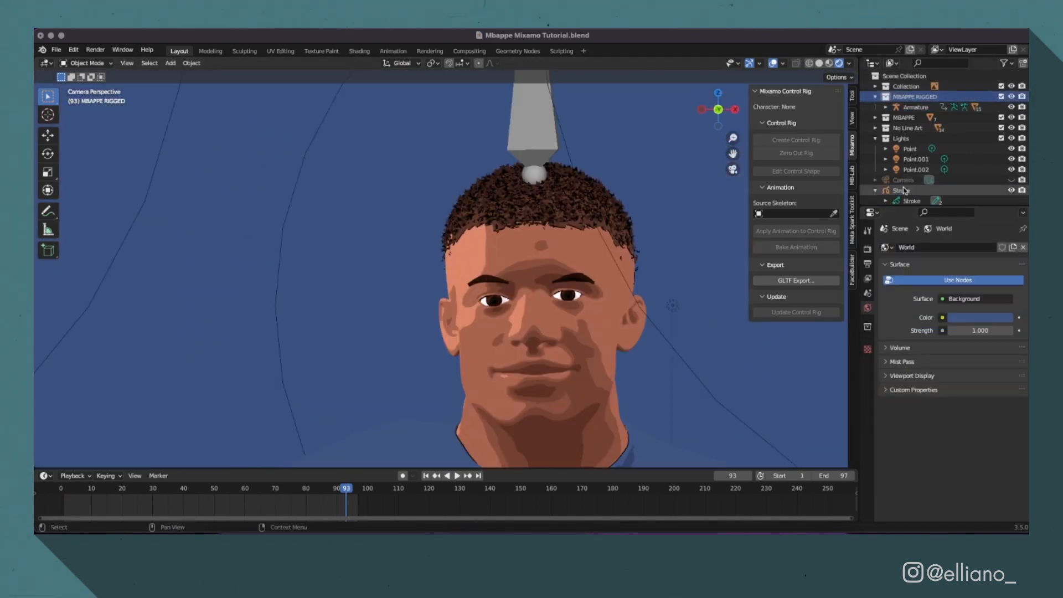
pyautogui.click(915, 169)
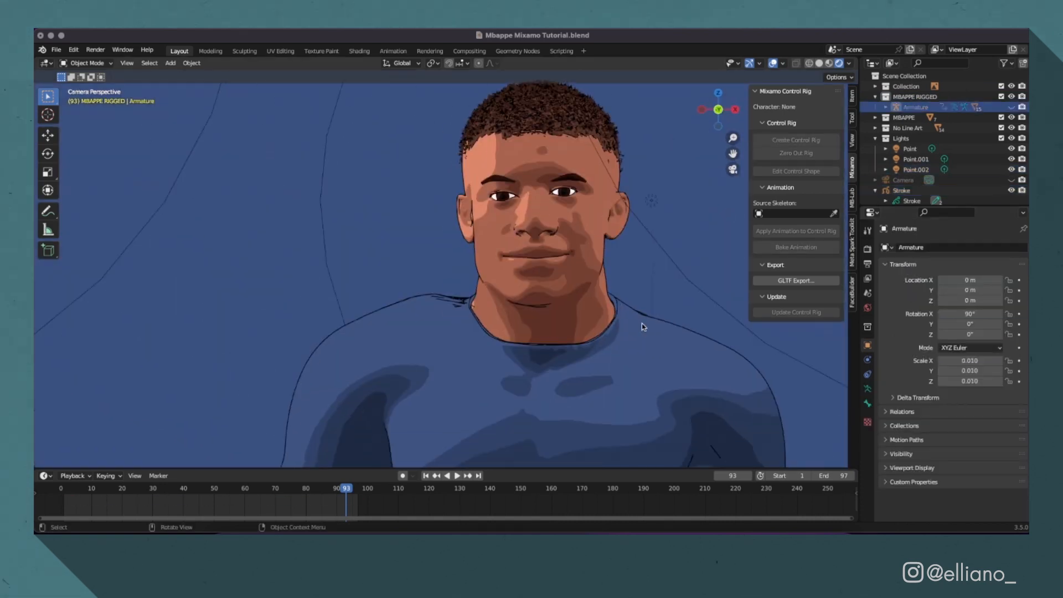
pyautogui.scroll(-3)
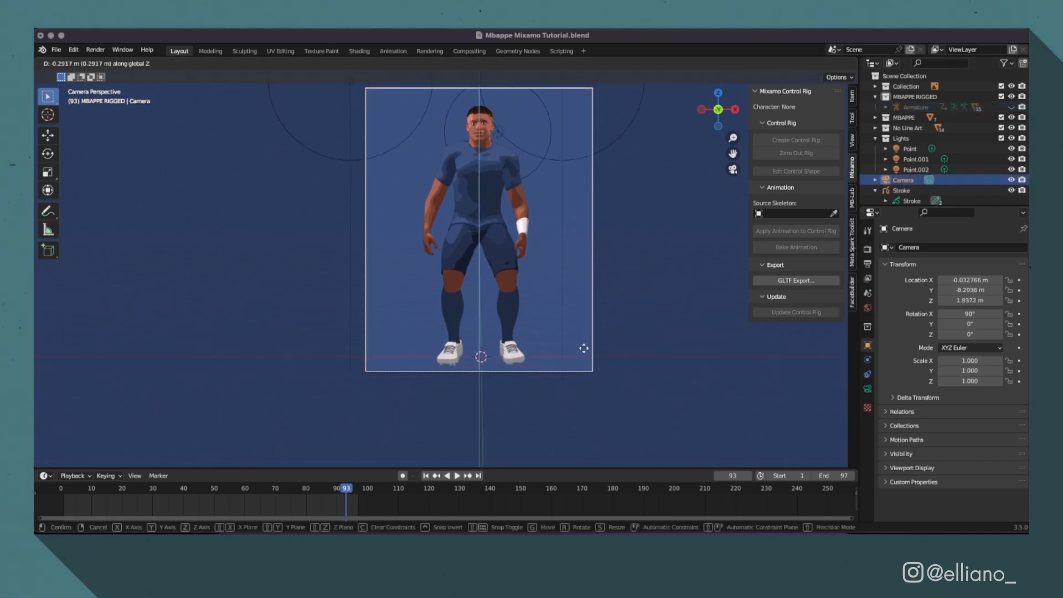
# Bring up Blender's File menu, then launch Adobe After Effects
pyautogui.click(57, 50)
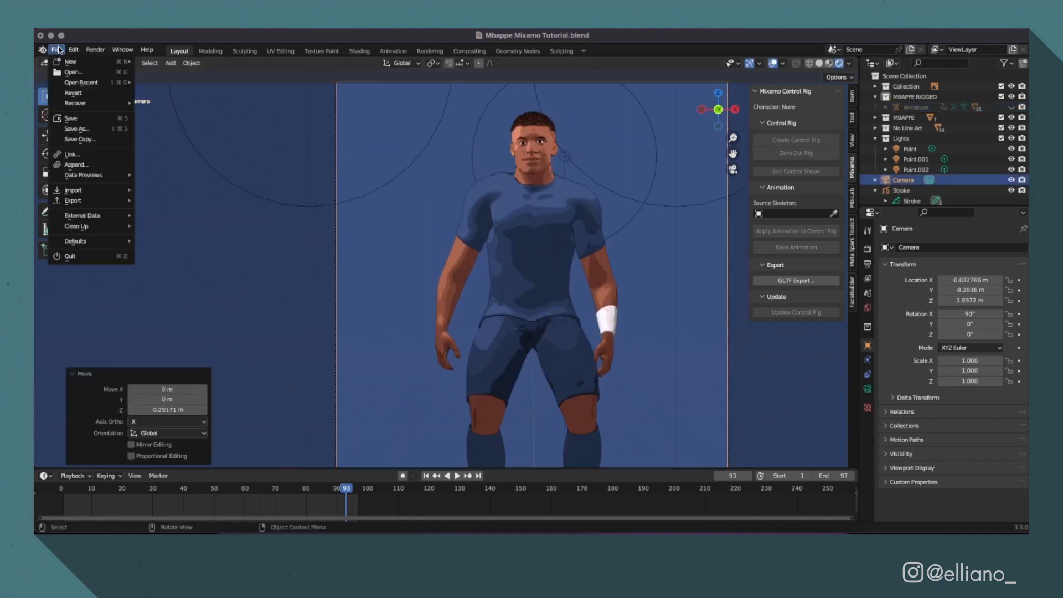
pyautogui.click(94, 50)
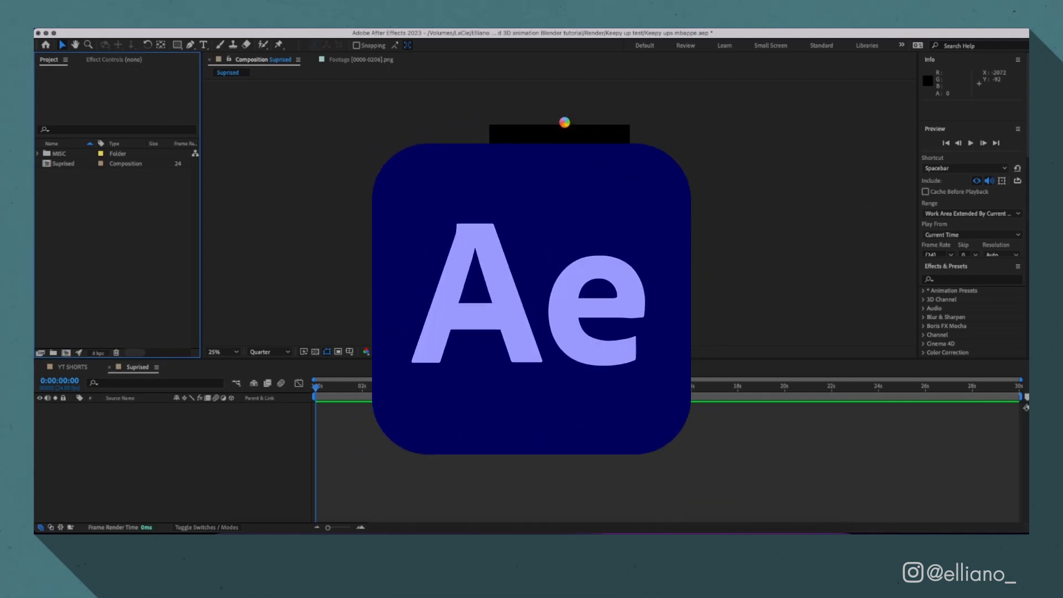
# Import the rendered PNG sequence into the Suprised composition and preview its playback
pyautogui.rightClick(63, 173)
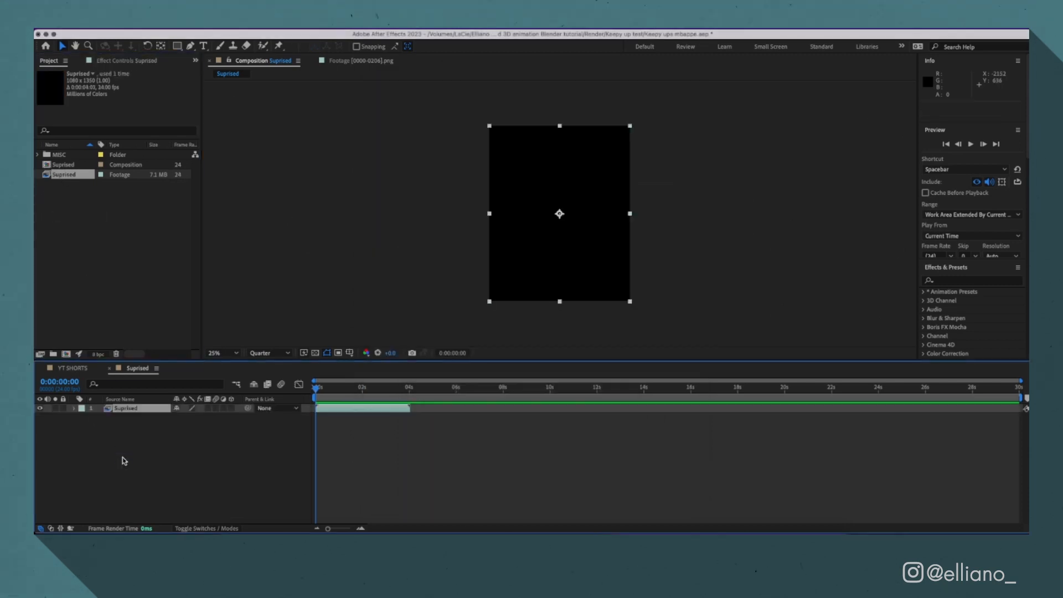
pyautogui.press('space')
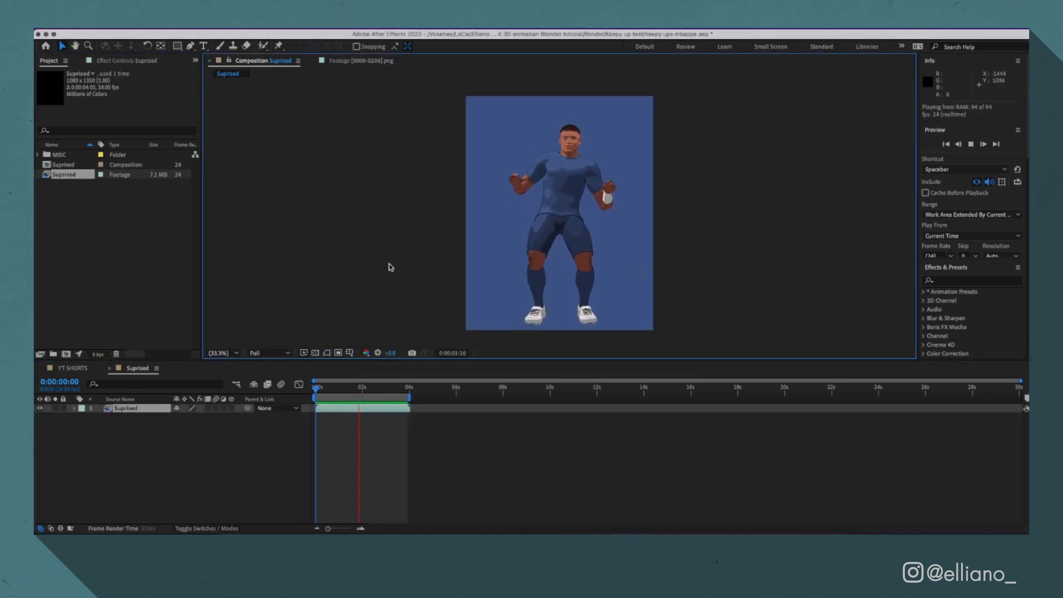
pyautogui.press('`')
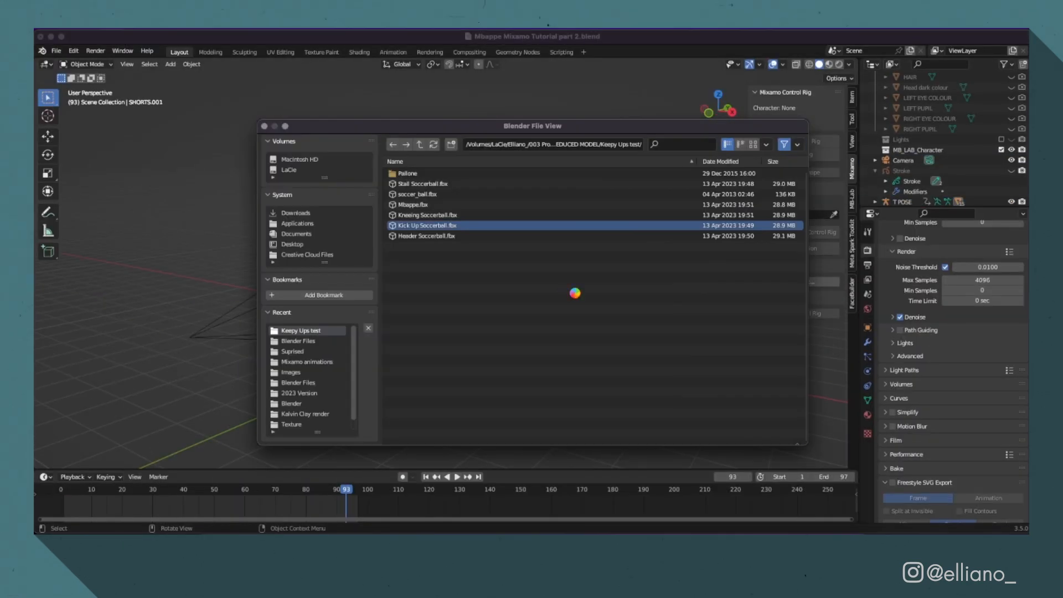
# Import the Kick Up Soccer Ball Mixamo FBX alongside the other soccer-ball animations
pyautogui.doubleClick(426, 225)
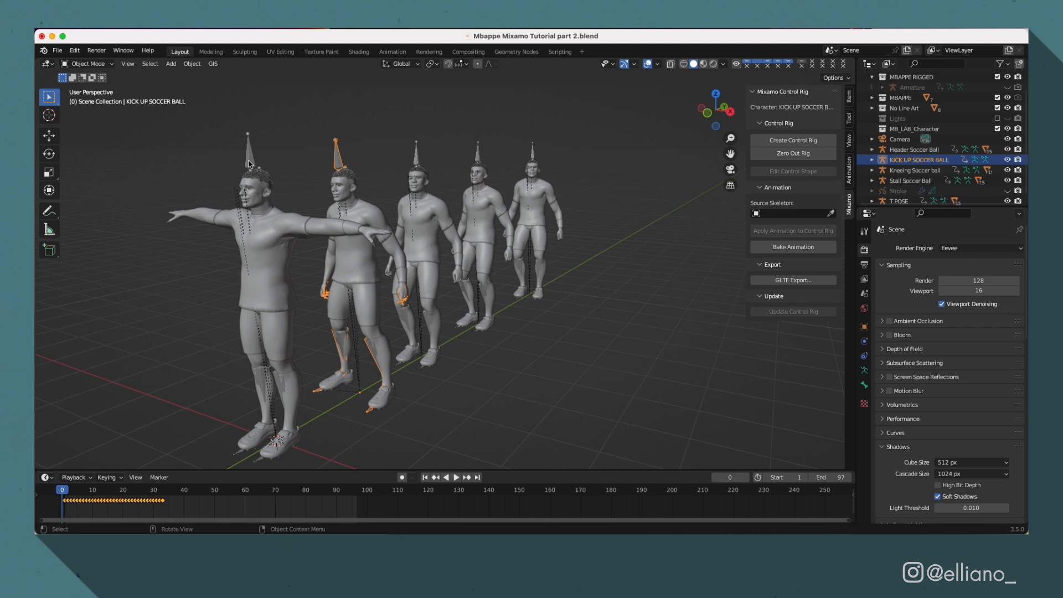
# Delete the extra imported armatures, keeping the single T POSE footballer with the combined keyframes
pyautogui.click(897, 198)
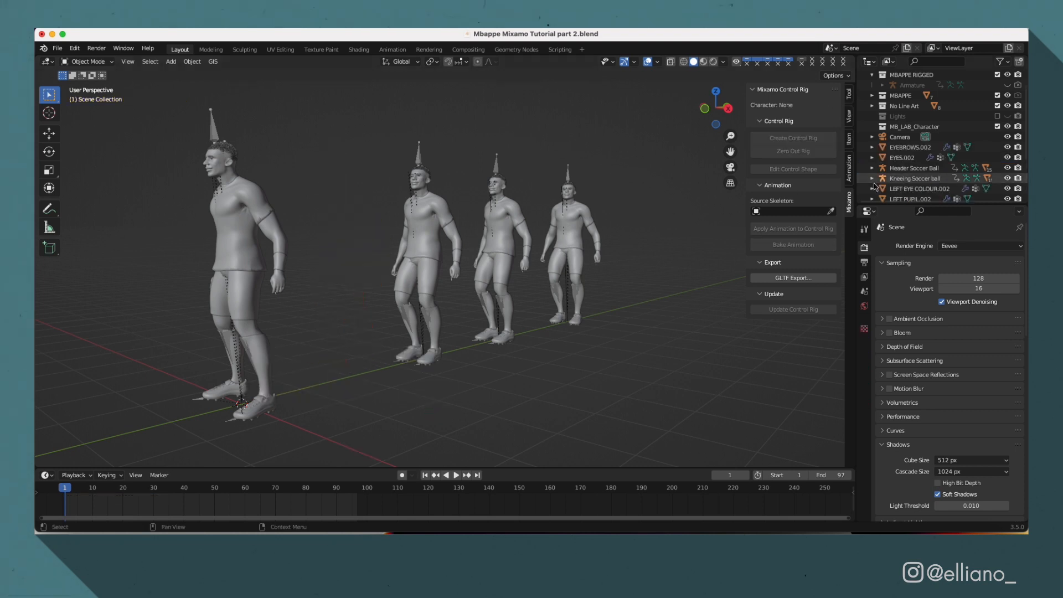
pyautogui.click(455, 475)
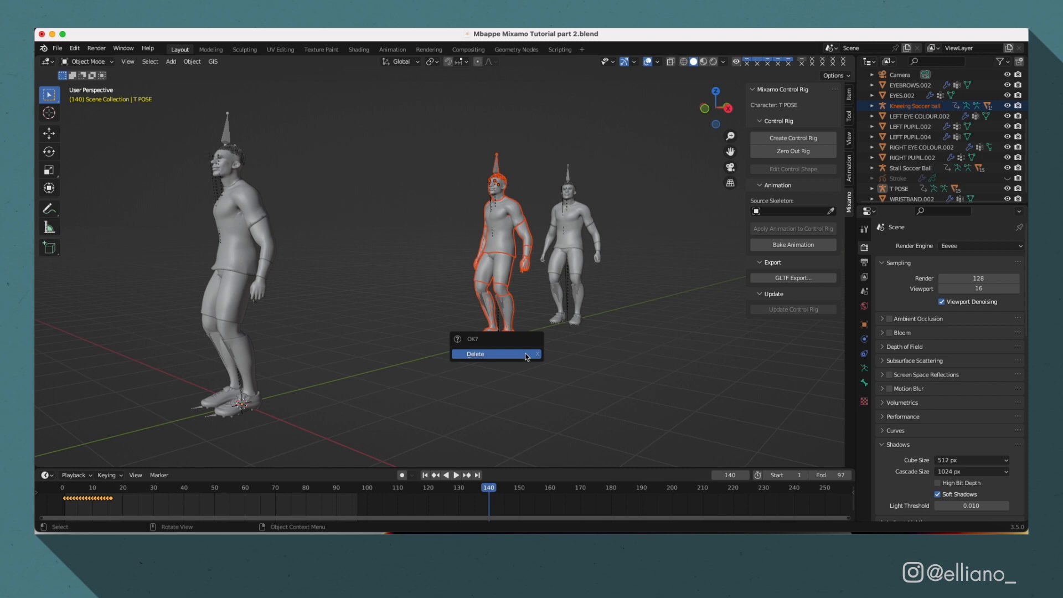
pyautogui.click(475, 354)
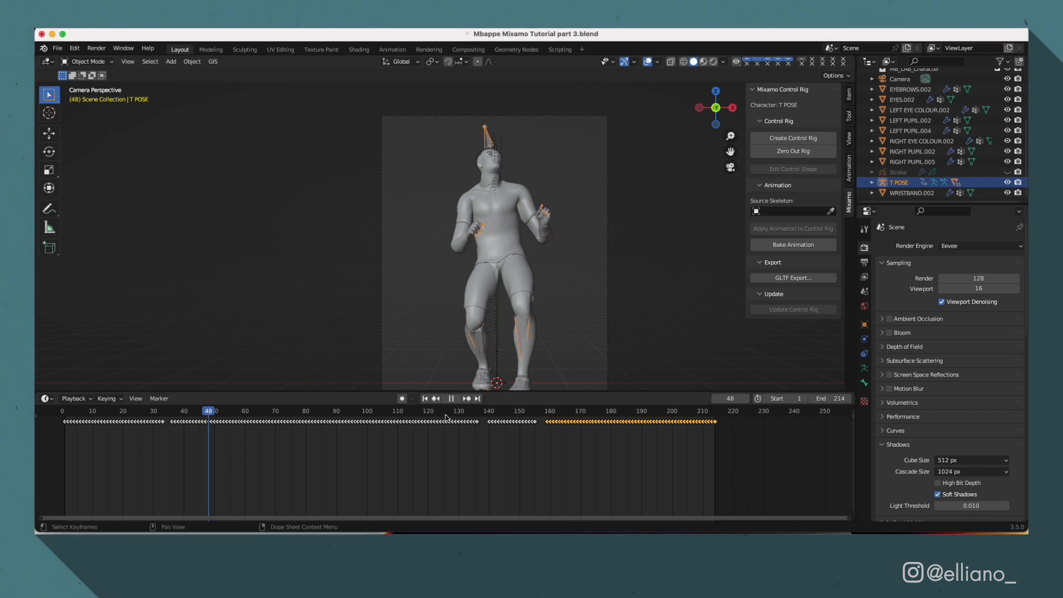
# Offset the later keyframe blocks so the keep-up clips run back to back, then play the result
pyautogui.click(497, 410)
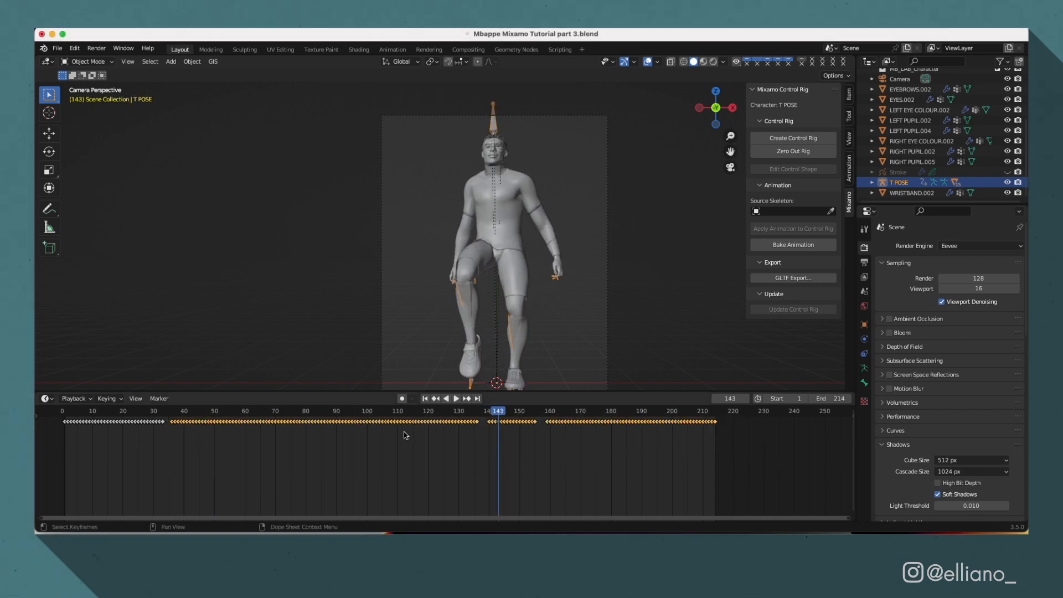
pyautogui.click(184, 410)
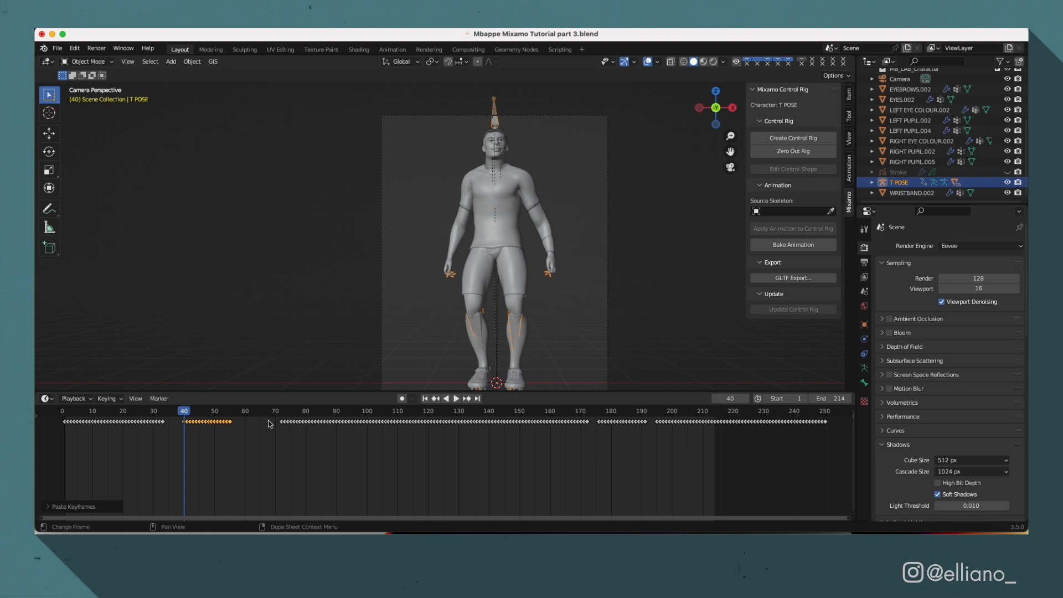
pyautogui.click(760, 410)
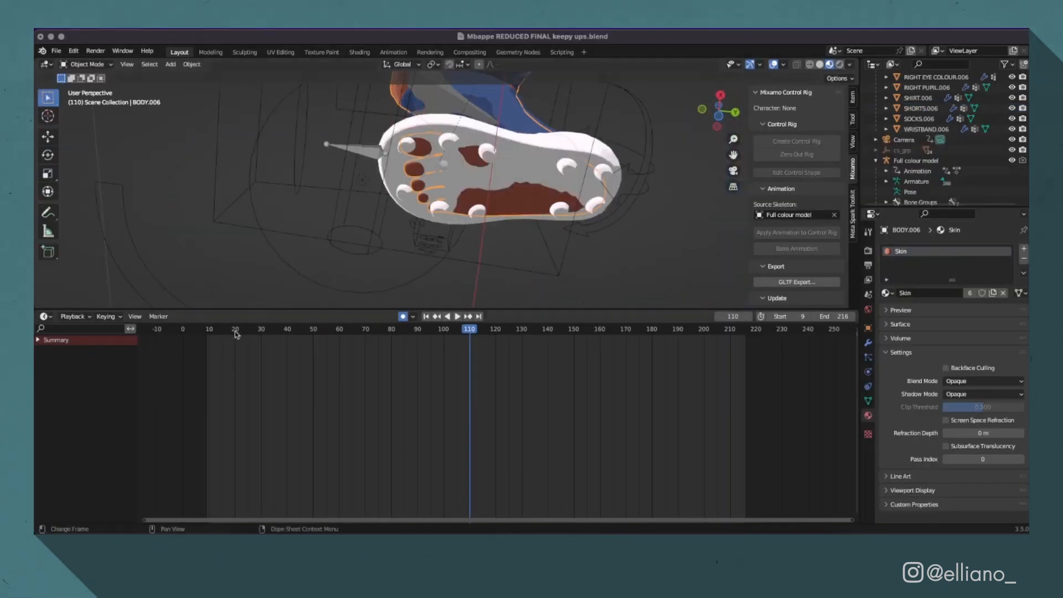
pyautogui.click(86, 64)
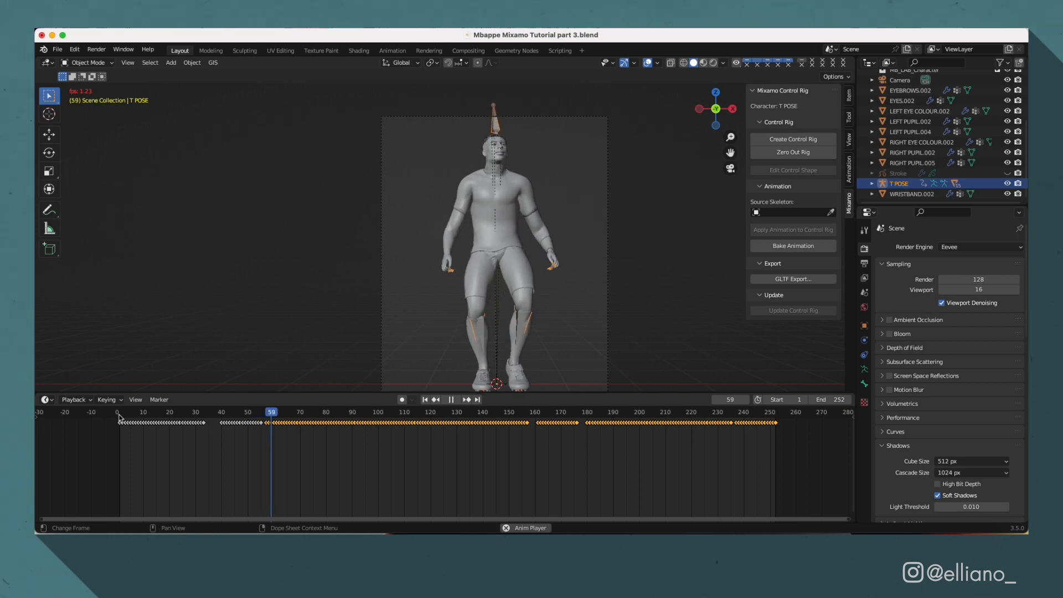
pyautogui.click(451, 399)
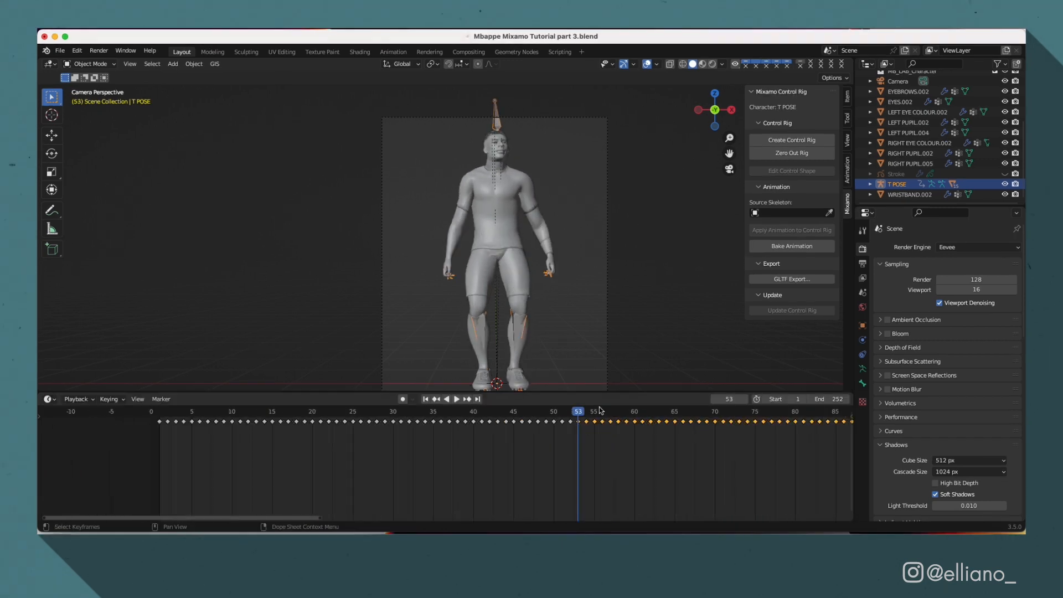
pyautogui.press('r')
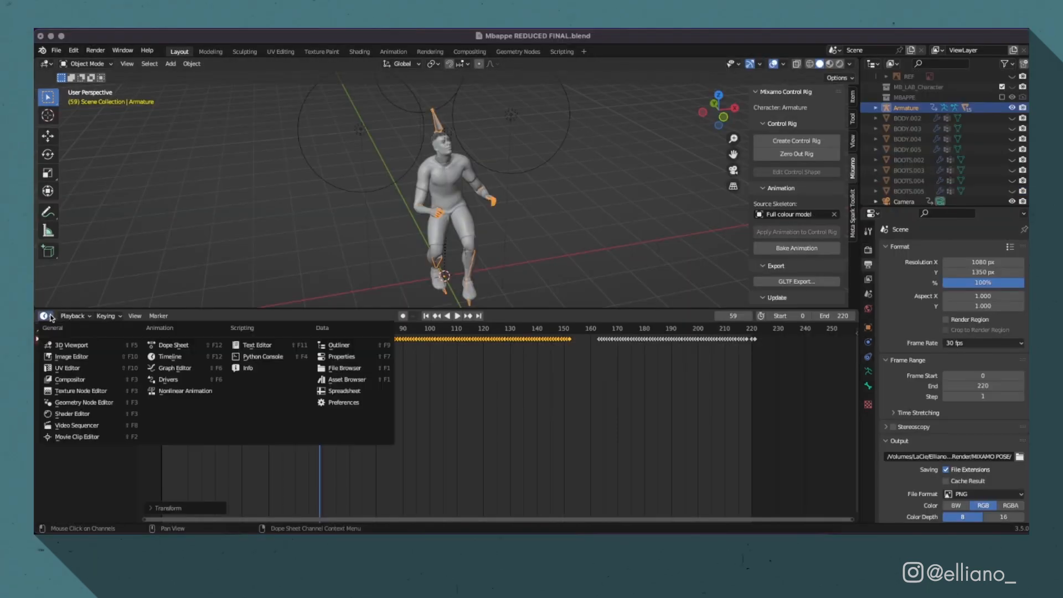
pyautogui.moveTo(79, 391)
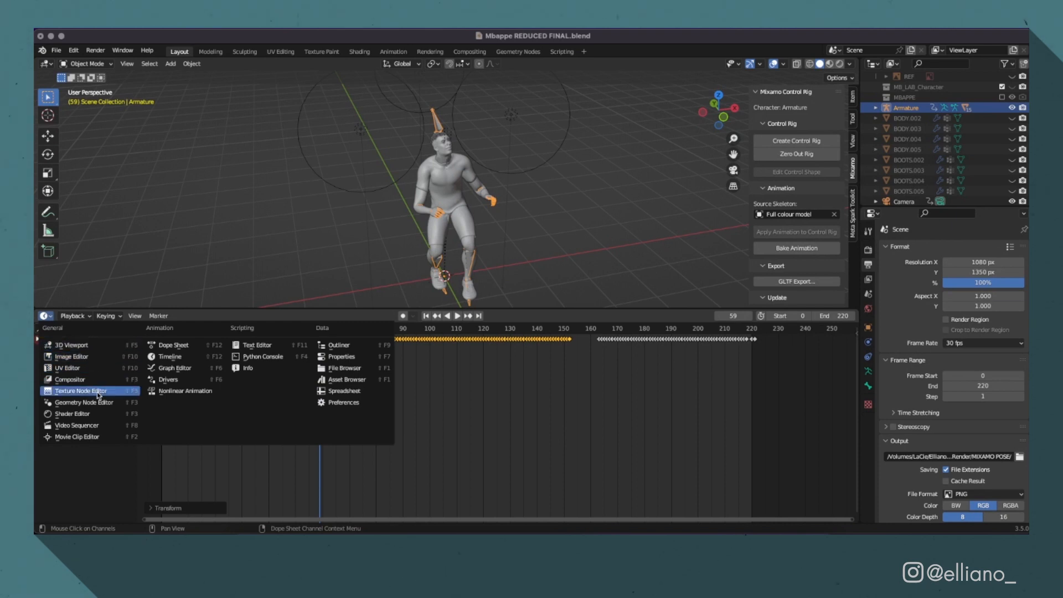
pyautogui.moveTo(168, 368)
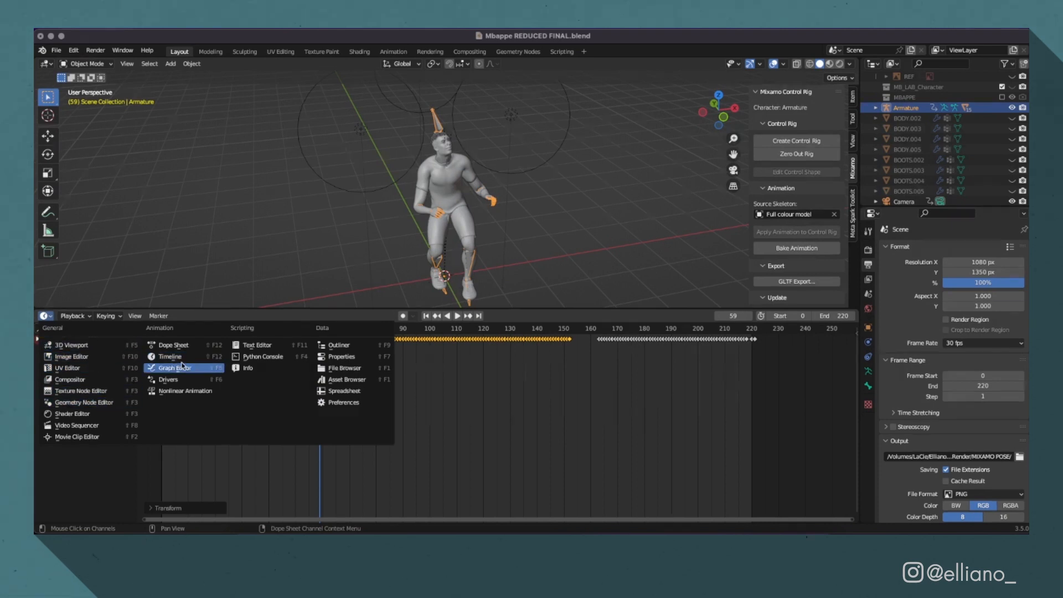
# Review the hips' Z Location curve in the Graph Editor with Normalize enabled
pyautogui.click(174, 368)
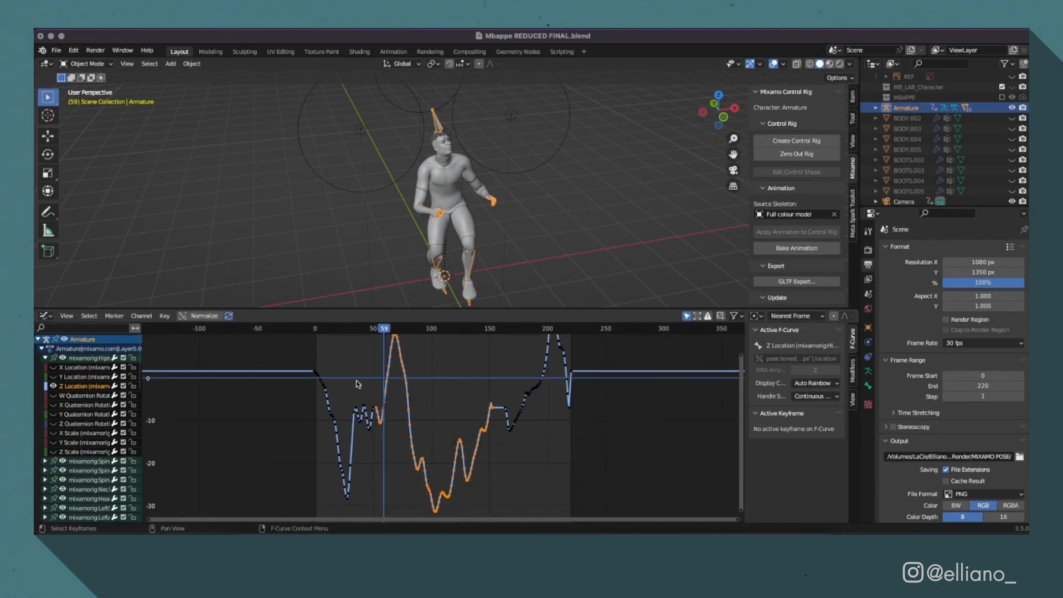
pyautogui.click(381, 327)
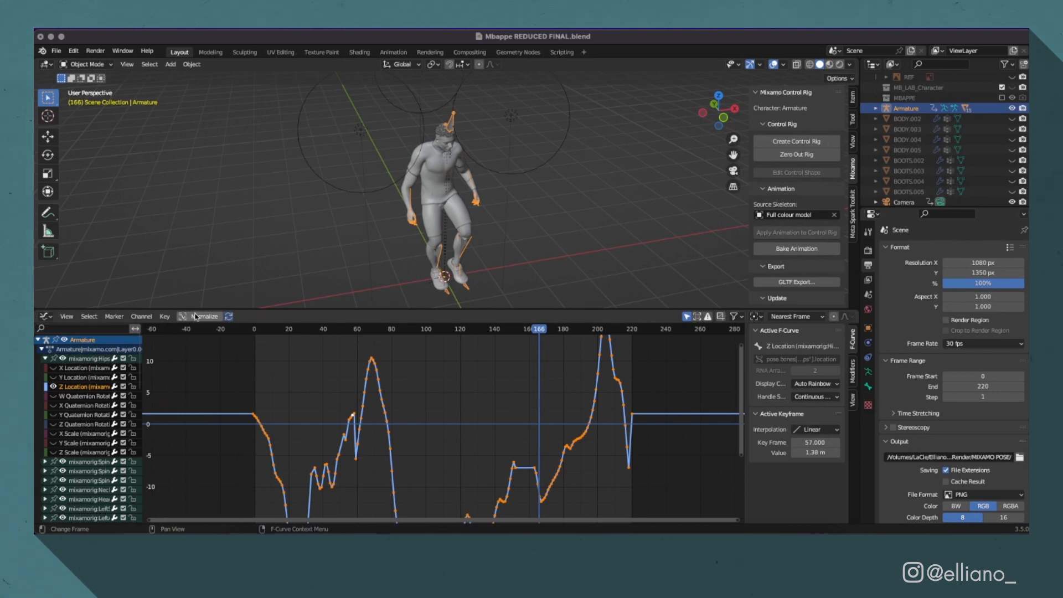
pyautogui.click(199, 317)
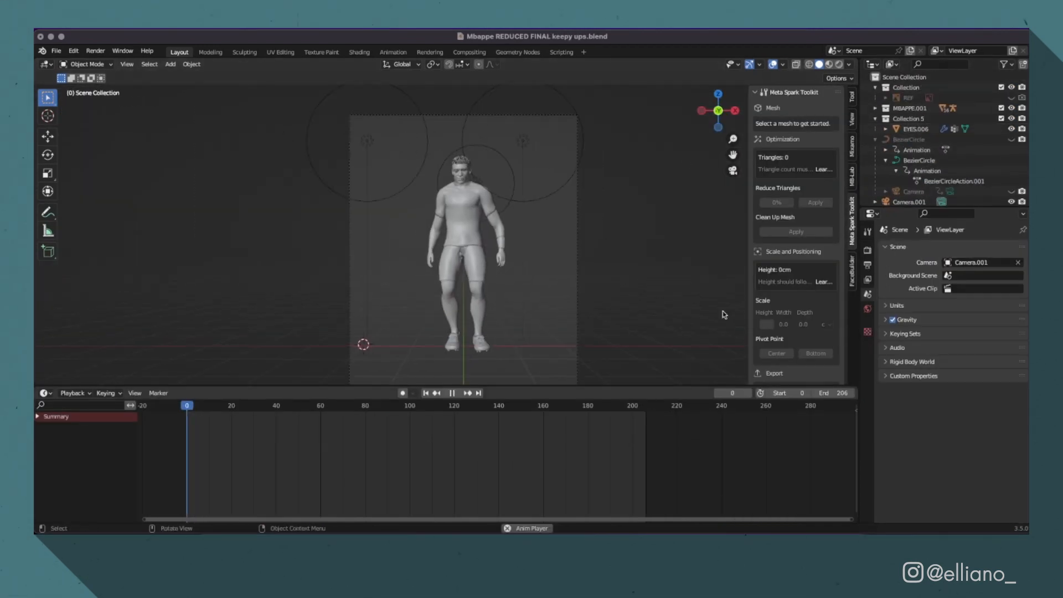
# Play the keep-up animation through to around frame 200 and stop it
pyautogui.click(464, 393)
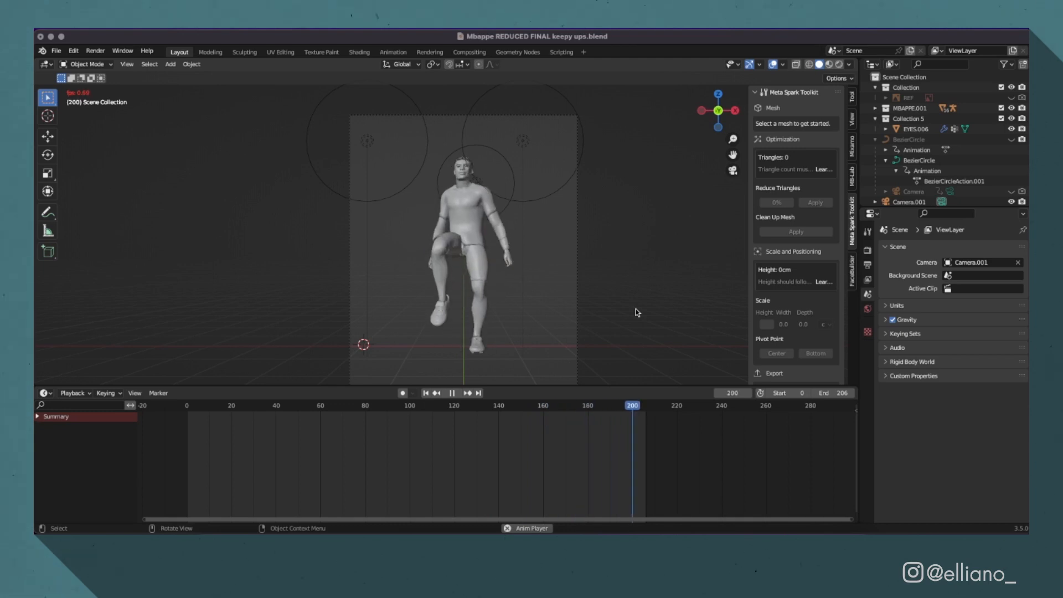
pyautogui.click(56, 50)
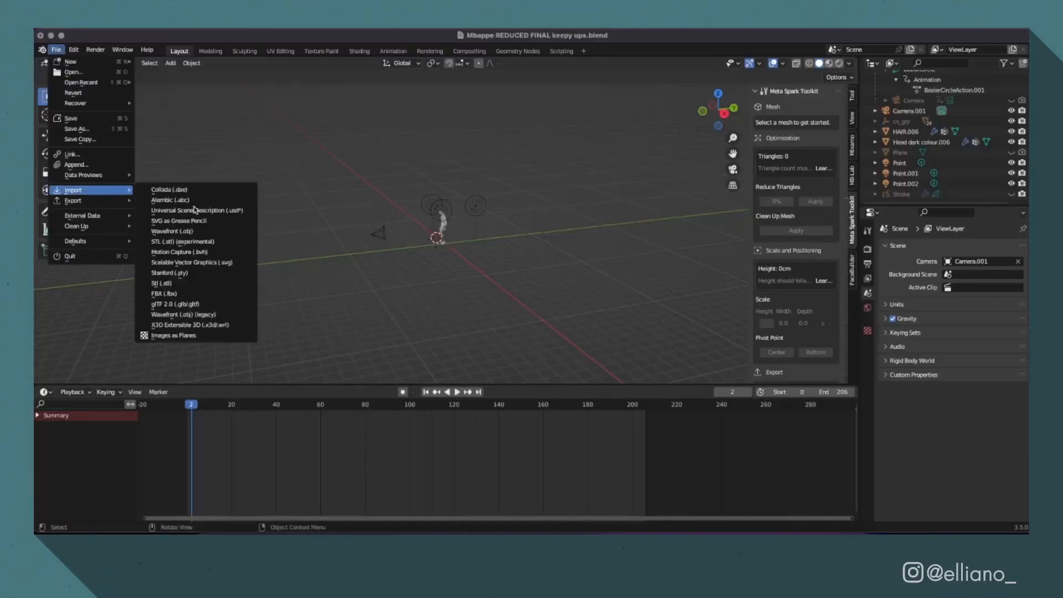
# Import the ball OBJ from the Keepy Ups test folder and slide it along X to the footballer's foot
pyautogui.click(170, 230)
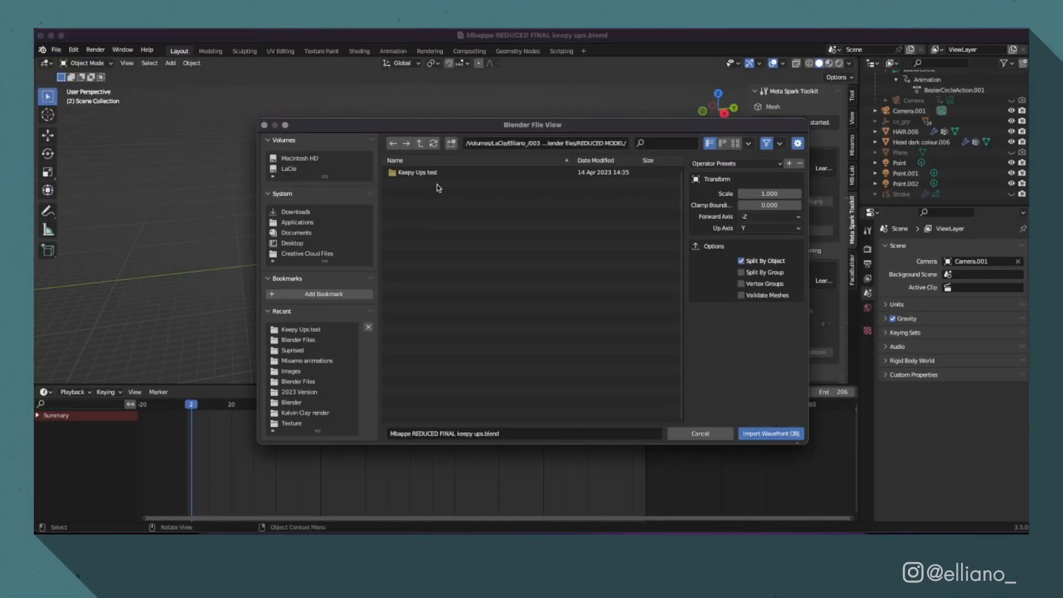
pyautogui.doubleClick(417, 173)
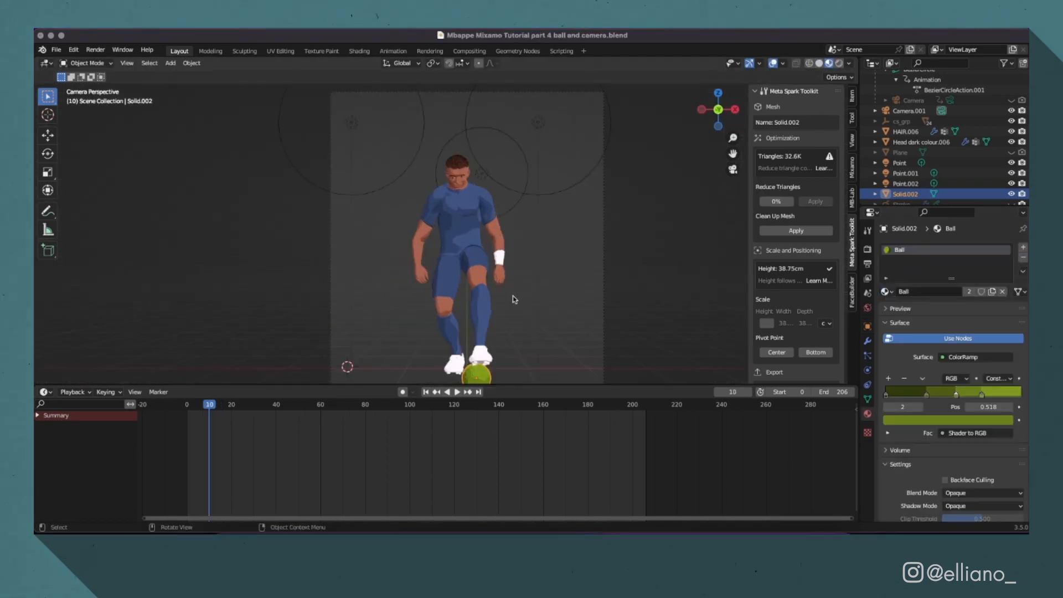
pyautogui.press('g')
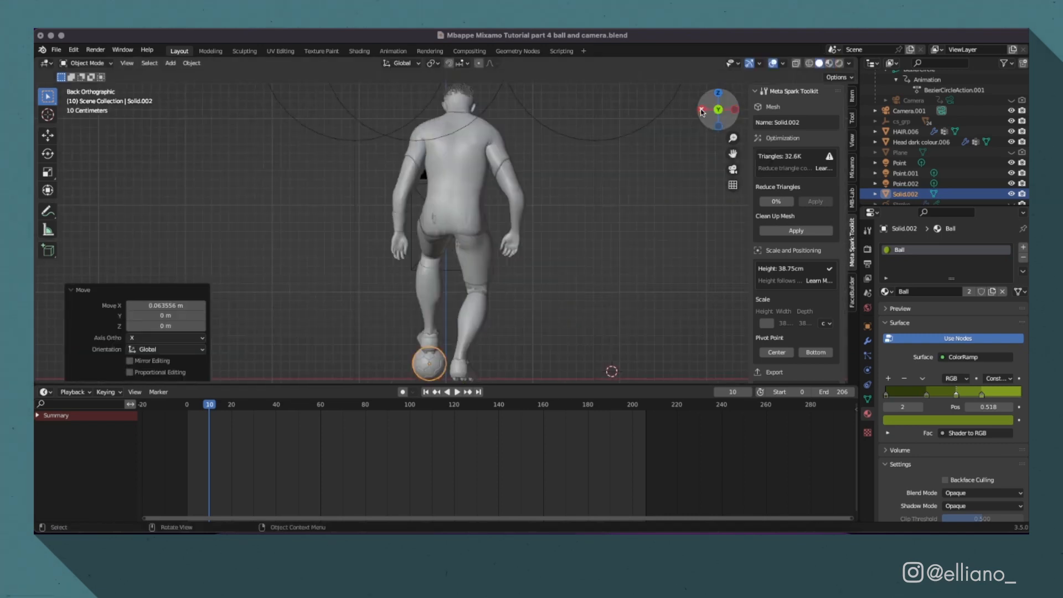
pyautogui.click(702, 109)
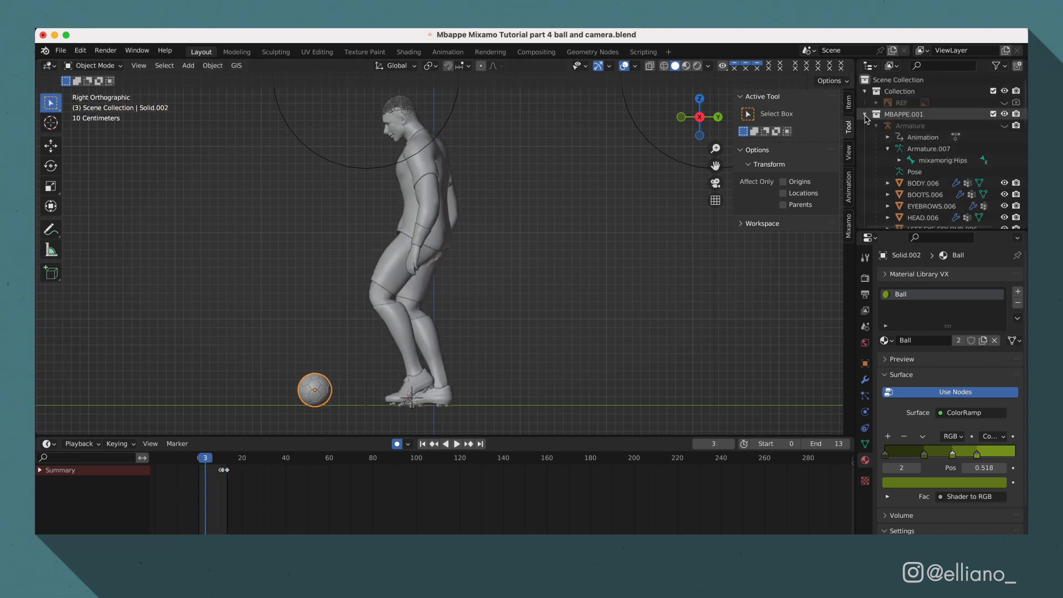
# Keyframe the ball's position and rotation at frame 20 and play the 0–40 loop
pyautogui.click(458, 442)
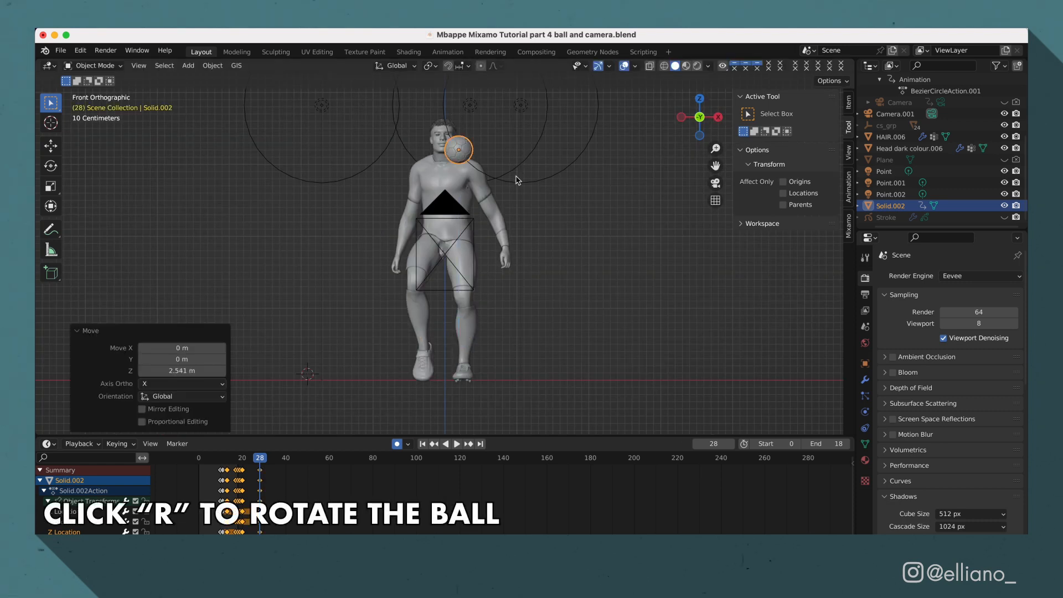
pyautogui.click(243, 457)
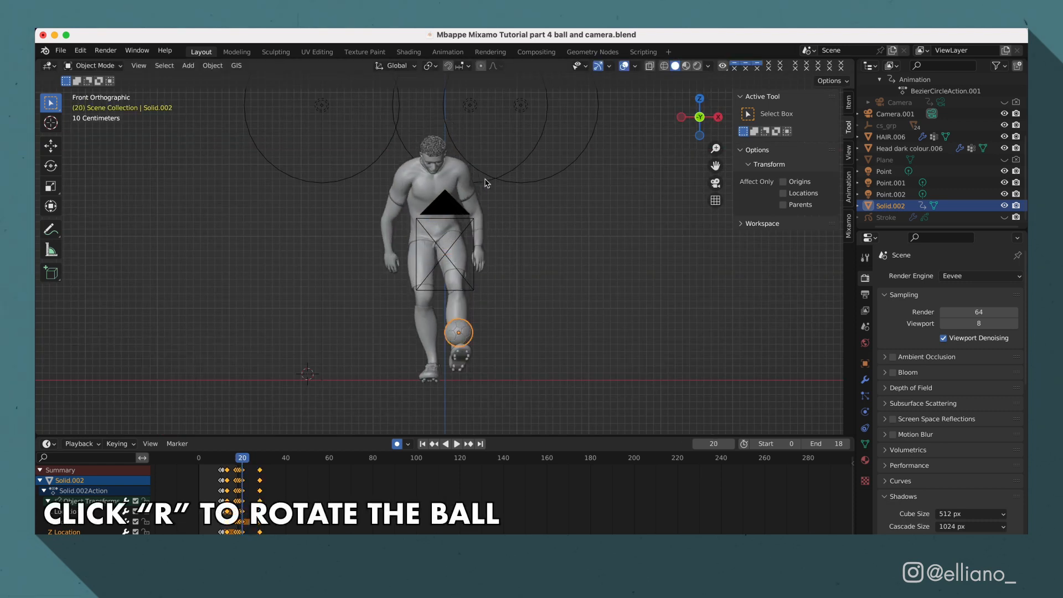
pyautogui.press('r')
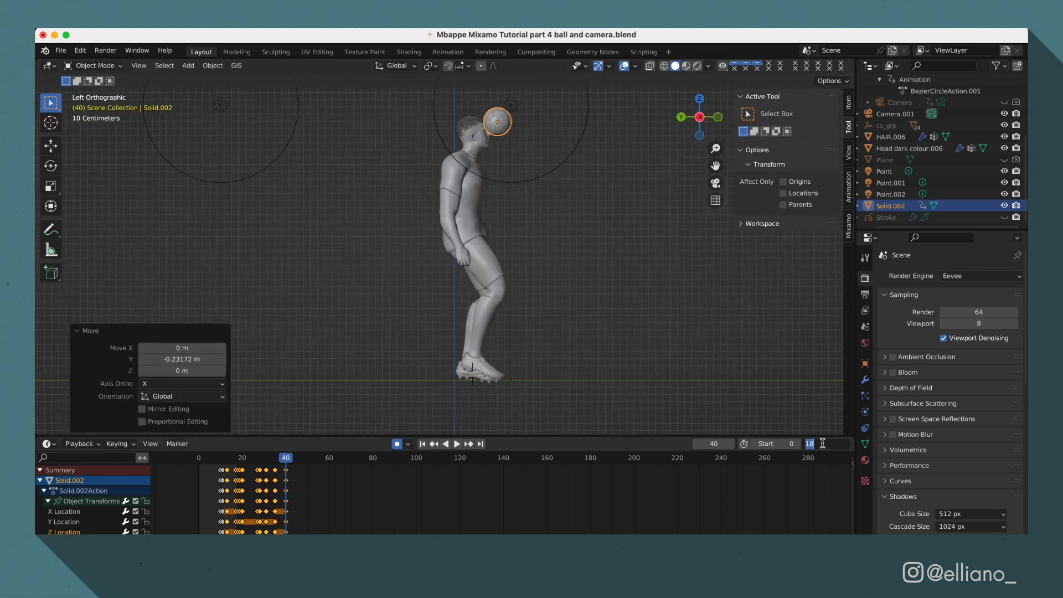
pyautogui.click(456, 442)
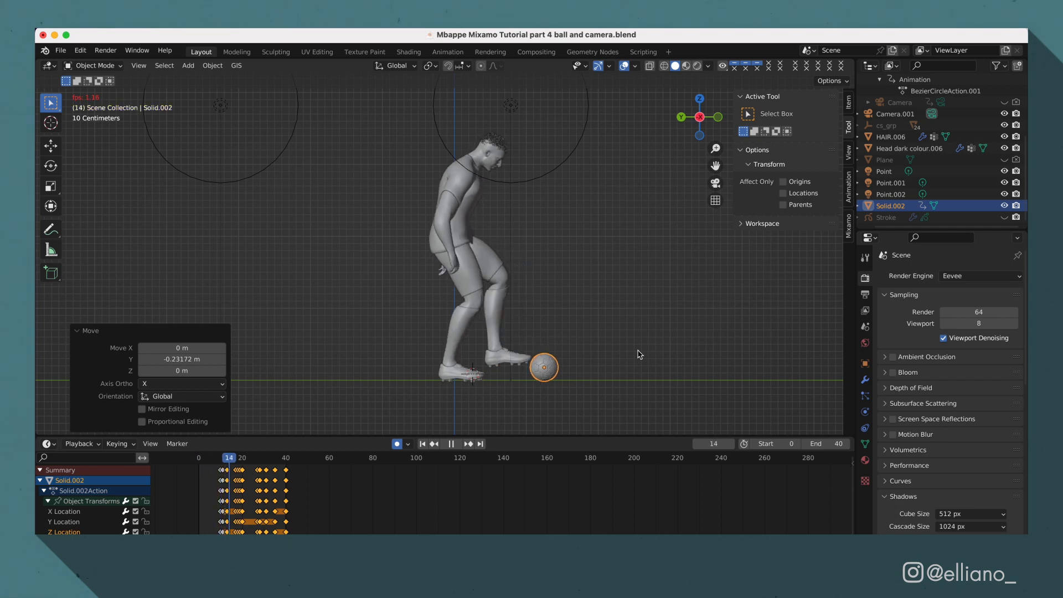
pyautogui.click(270, 457)
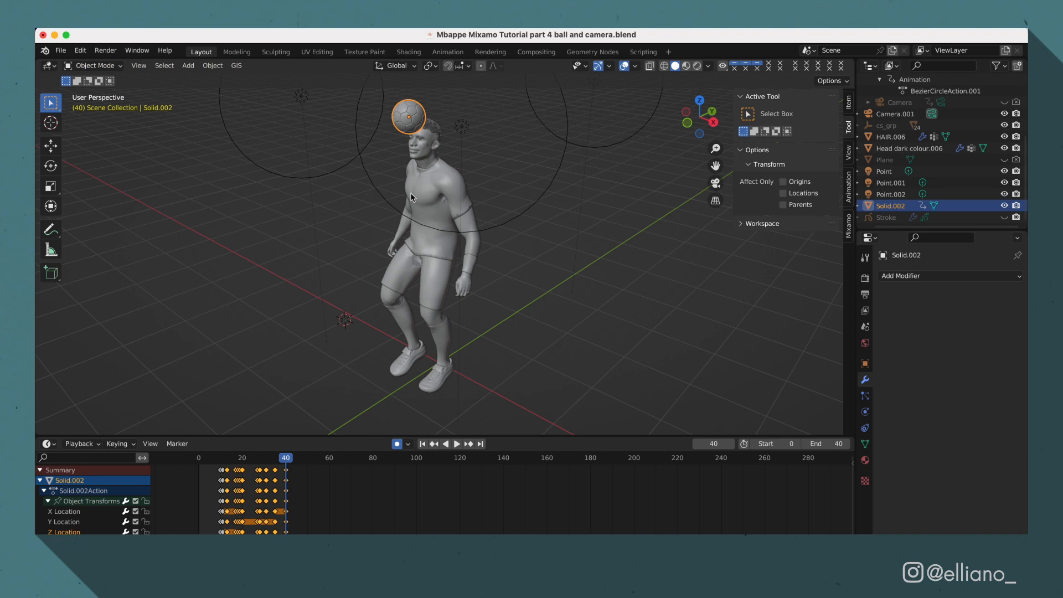
pyautogui.moveTo(411, 186)
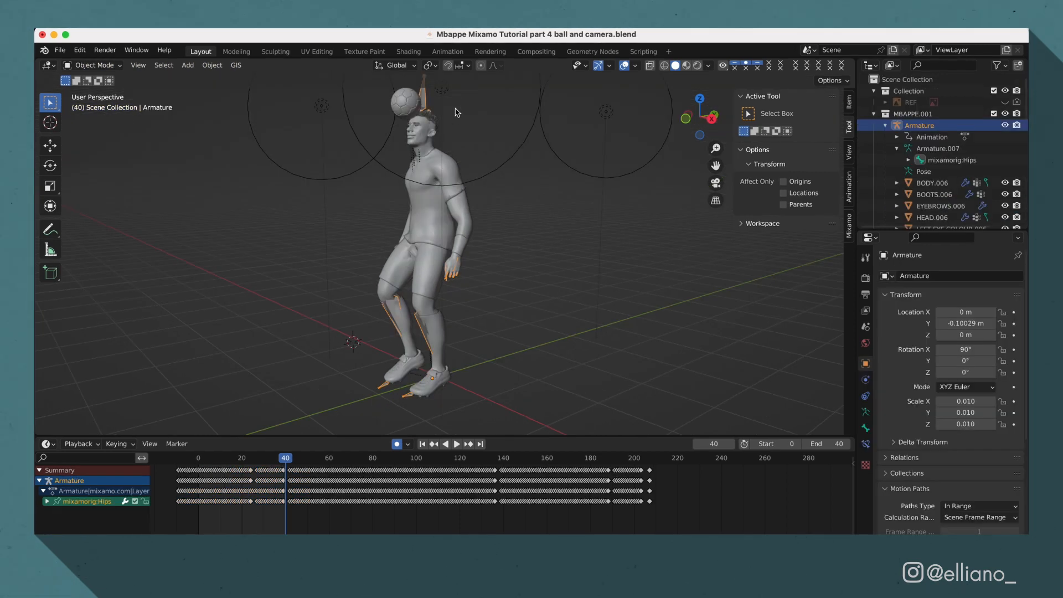
# Inspect the HeadTop_End bone in Pose Mode, then return the armature to Object Mode
pyautogui.click(93, 65)
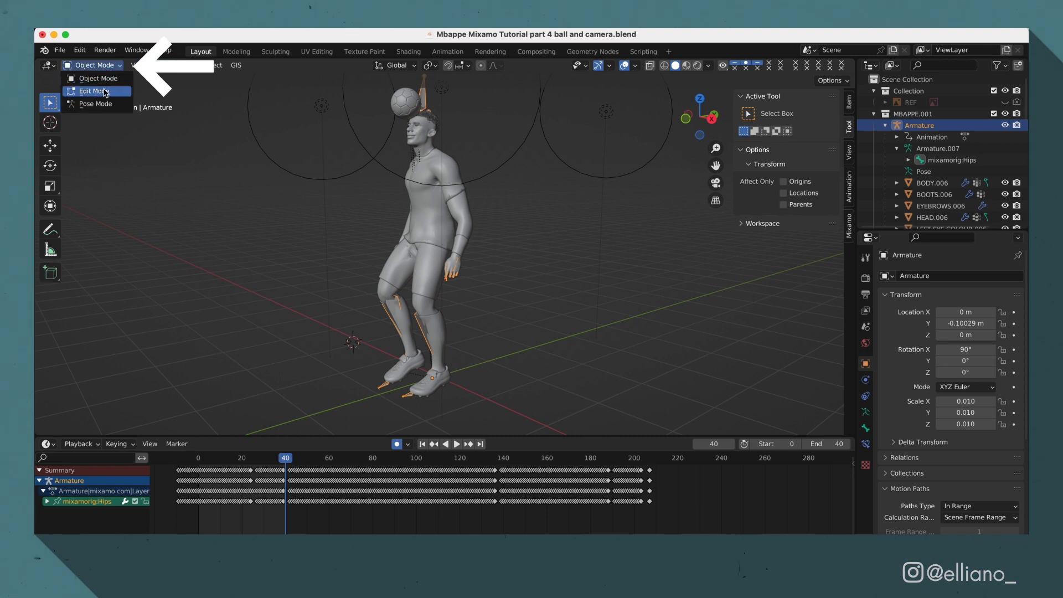
pyautogui.click(95, 104)
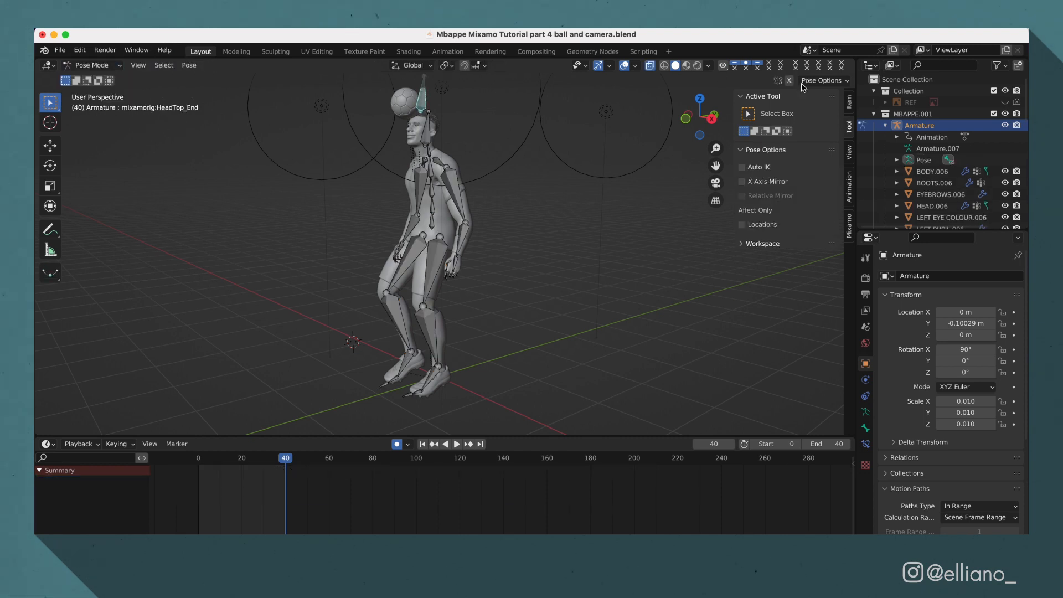
pyautogui.click(92, 65)
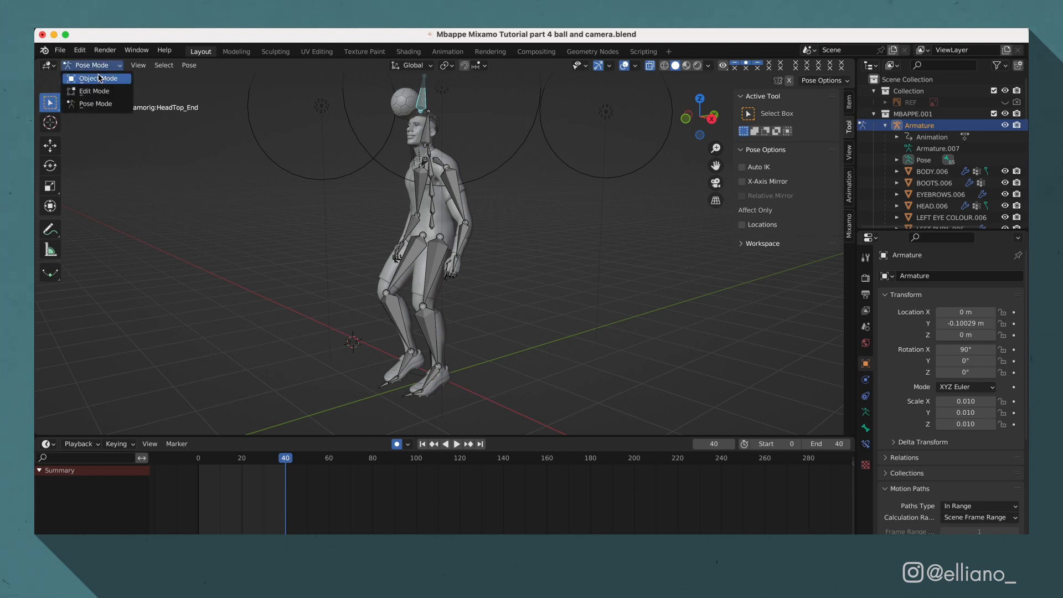
pyautogui.click(97, 78)
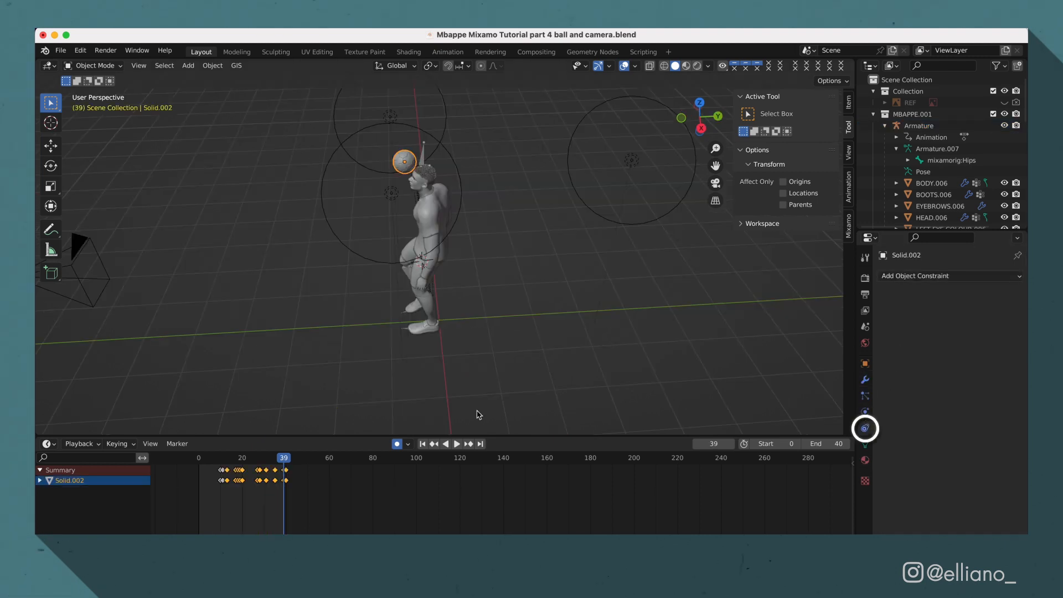
# Give the ball a Child Of constraint targeting the Armature's mixamorig:HeadTop_End bone
pyautogui.click(946, 275)
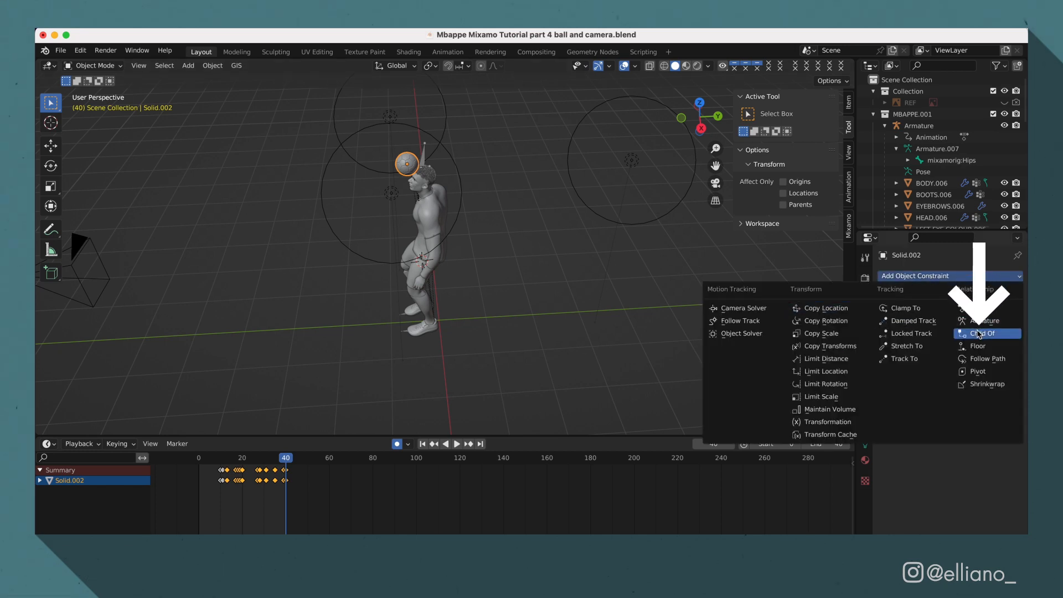
pyautogui.click(981, 333)
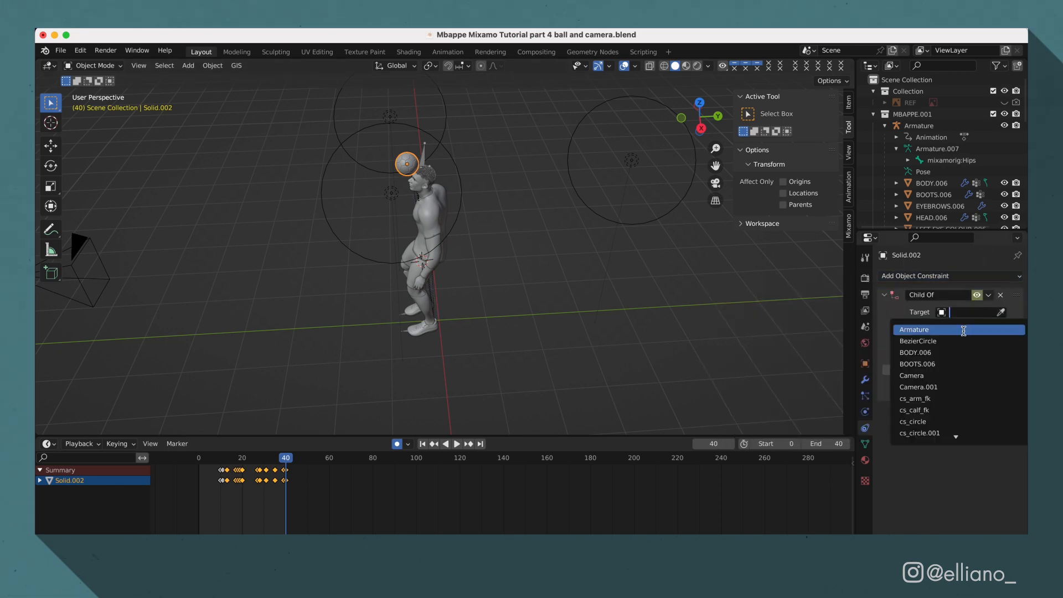
pyautogui.click(913, 330)
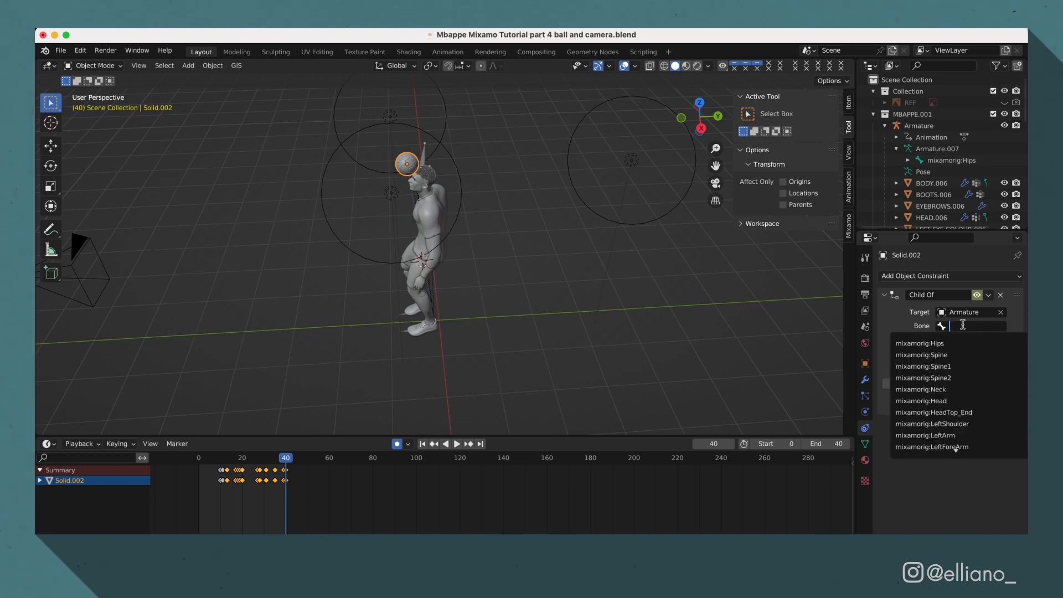
pyautogui.moveTo(956, 411)
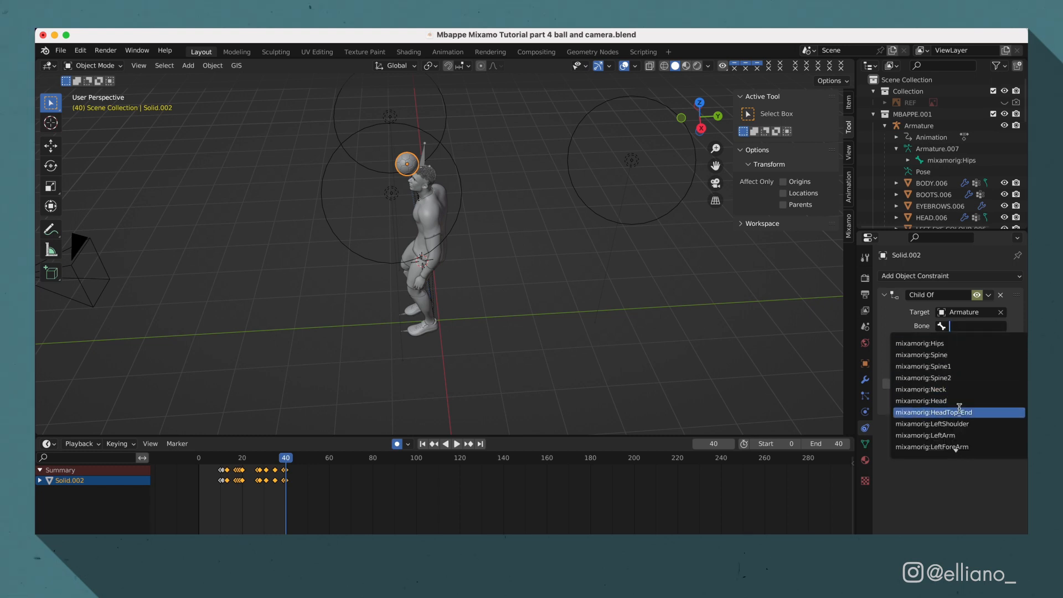
pyautogui.click(934, 411)
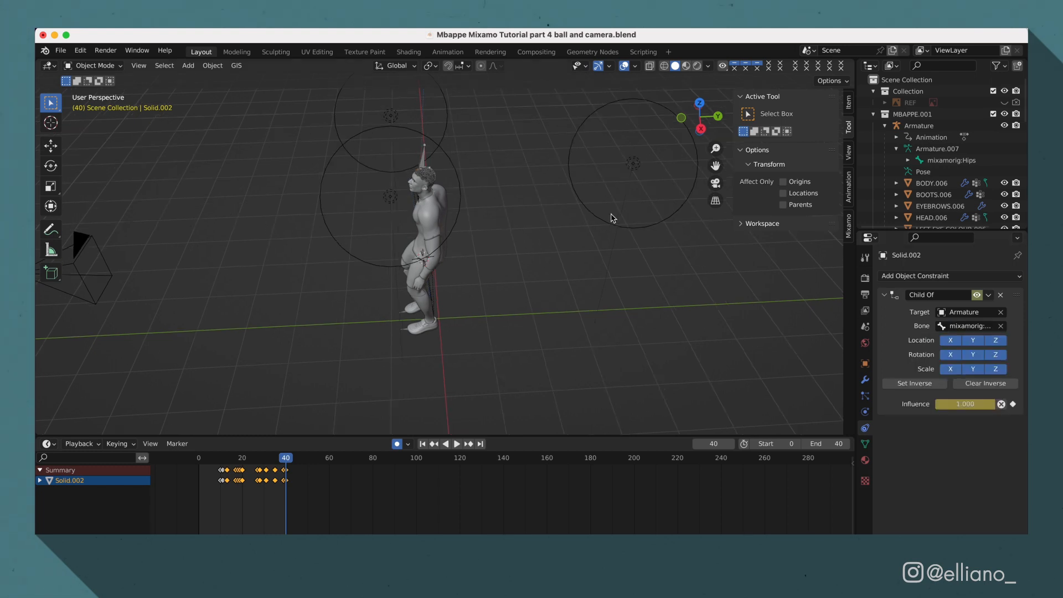
pyautogui.moveTo(421, 189); pyautogui.dragTo(352, 166)
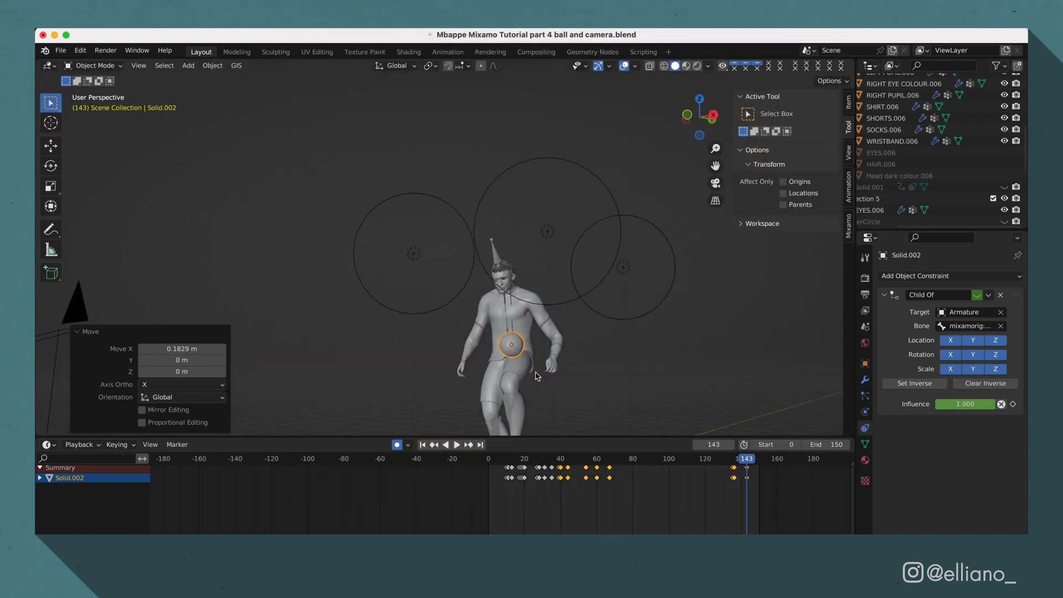
# Review the ball following the footballer from frame 0 to 206, then select the camera
pyautogui.click(455, 446)
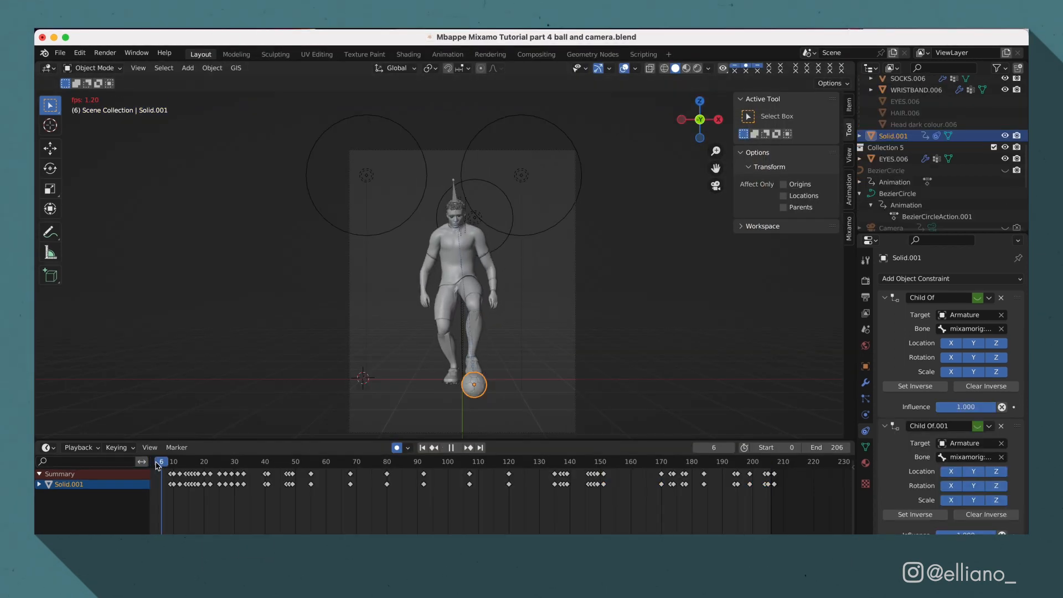
pyautogui.click(237, 461)
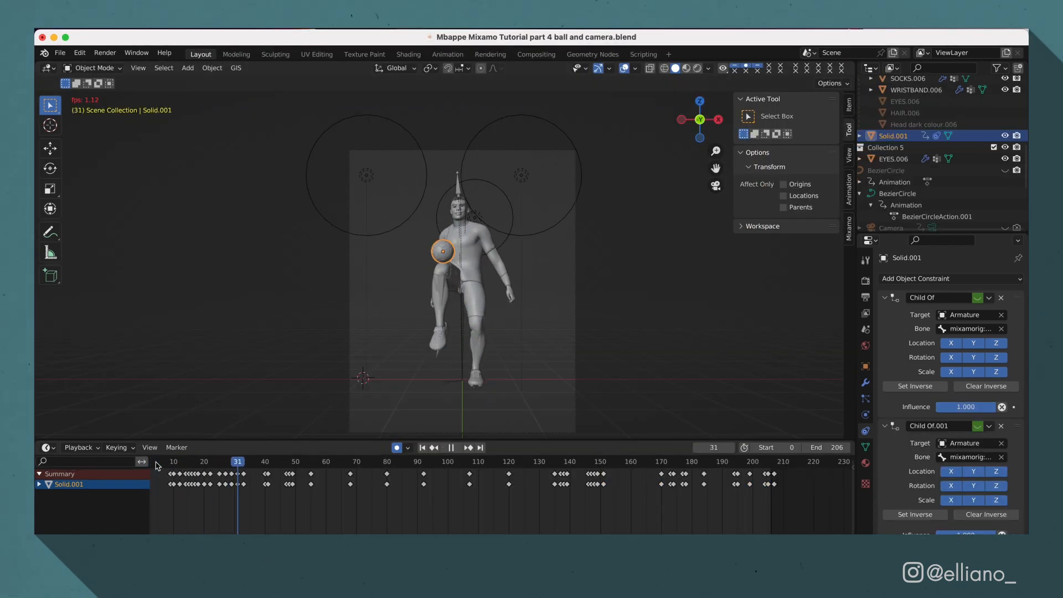
pyautogui.click(322, 461)
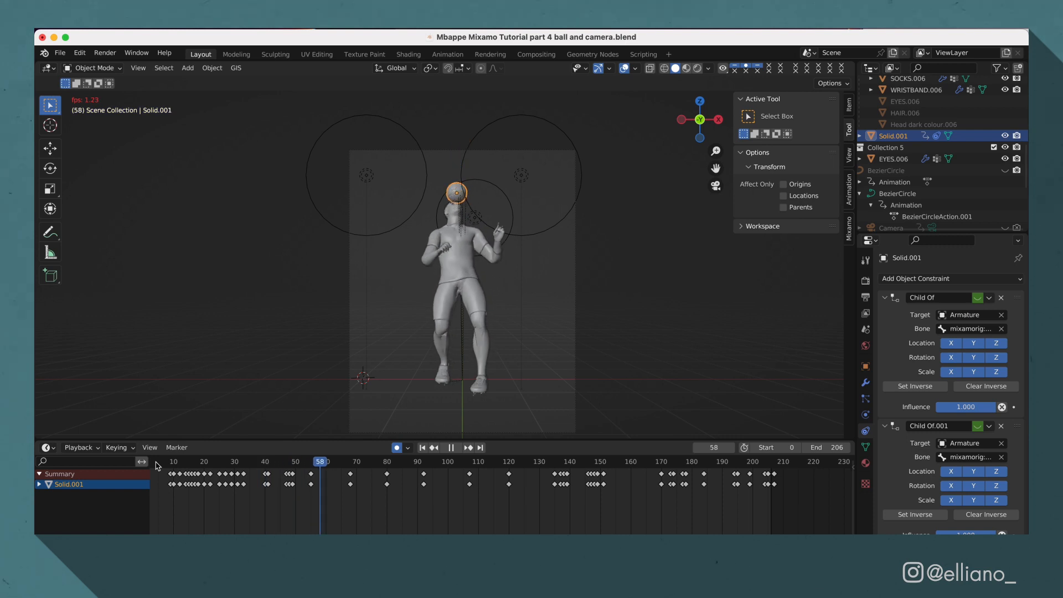
pyautogui.click(405, 460)
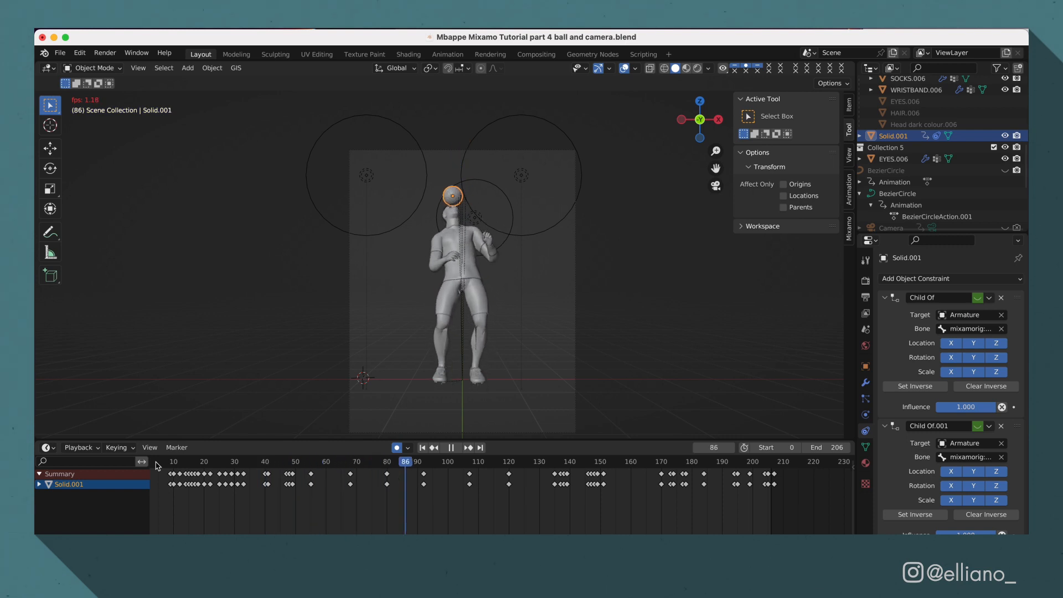
pyautogui.click(466, 446)
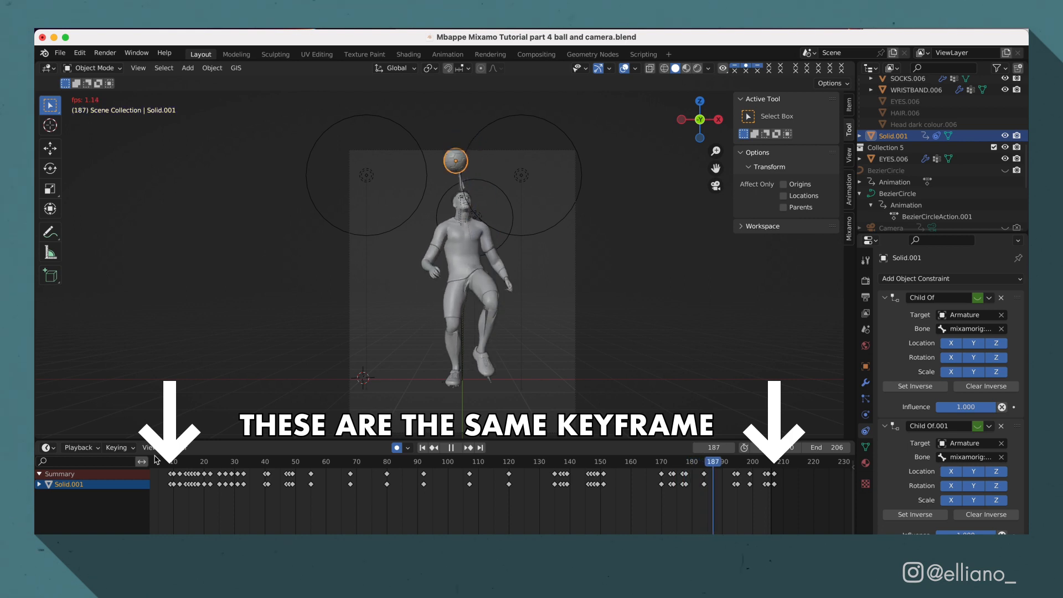
pyautogui.click(420, 446)
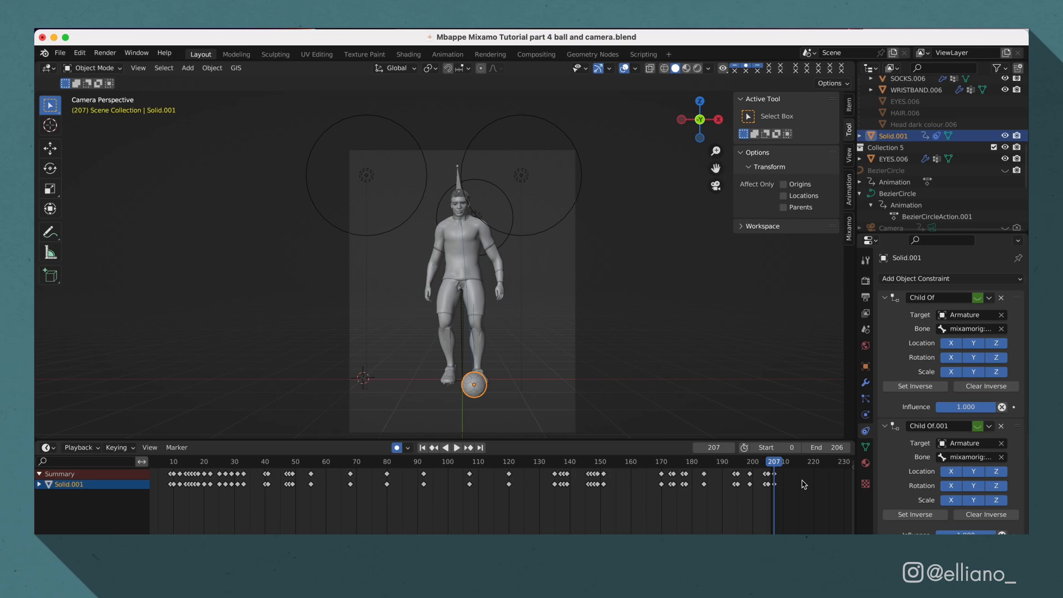
pyautogui.click(908, 177)
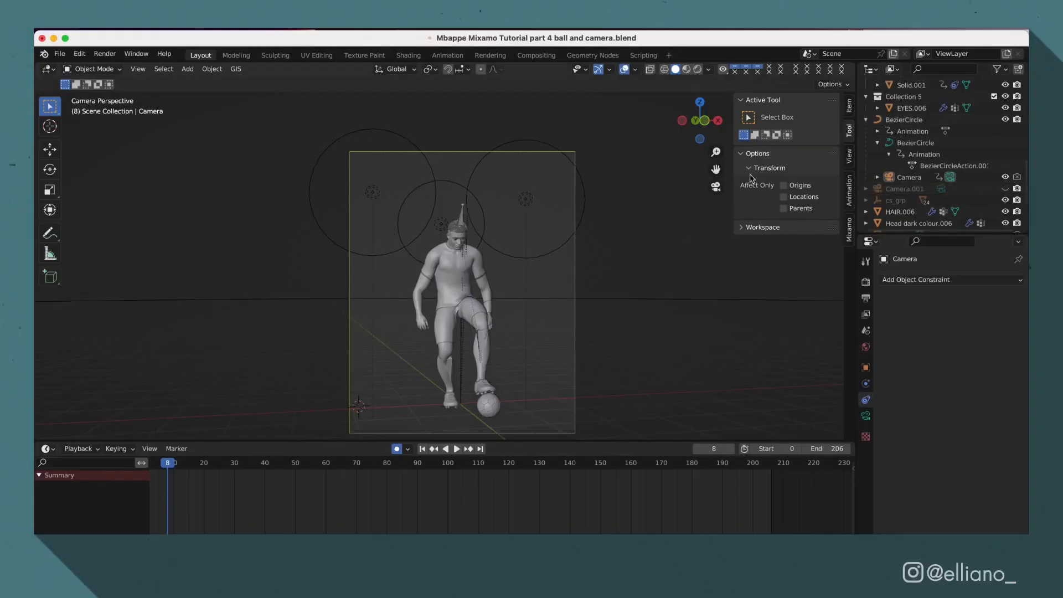
# Watch the camera orbit and inspect the BezierCircle's 0–206 keyframes in the Dope Sheet
pyautogui.click(455, 449)
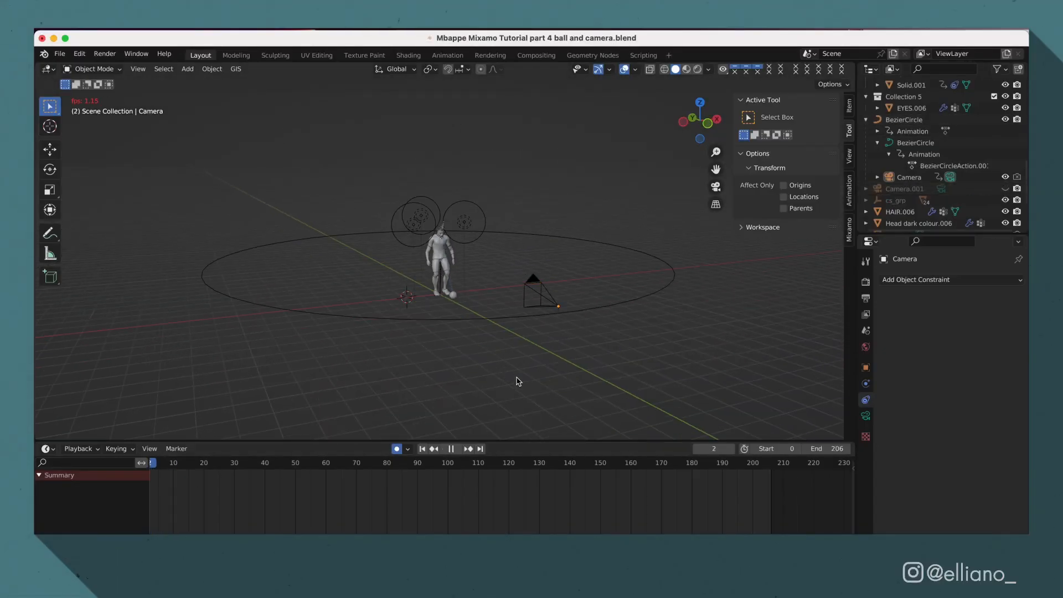
pyautogui.click(904, 120)
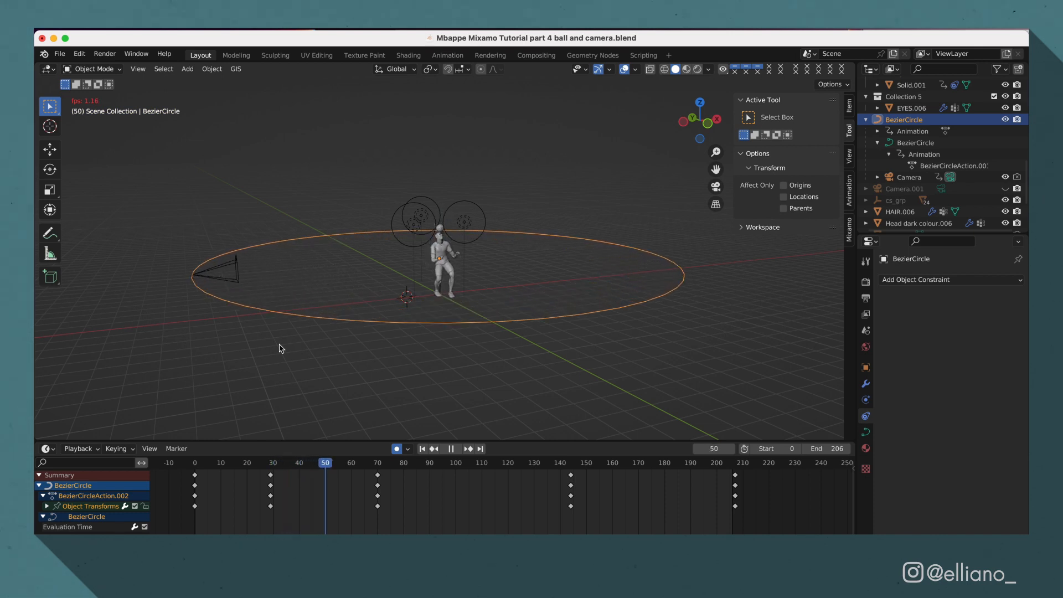
pyautogui.click(450, 448)
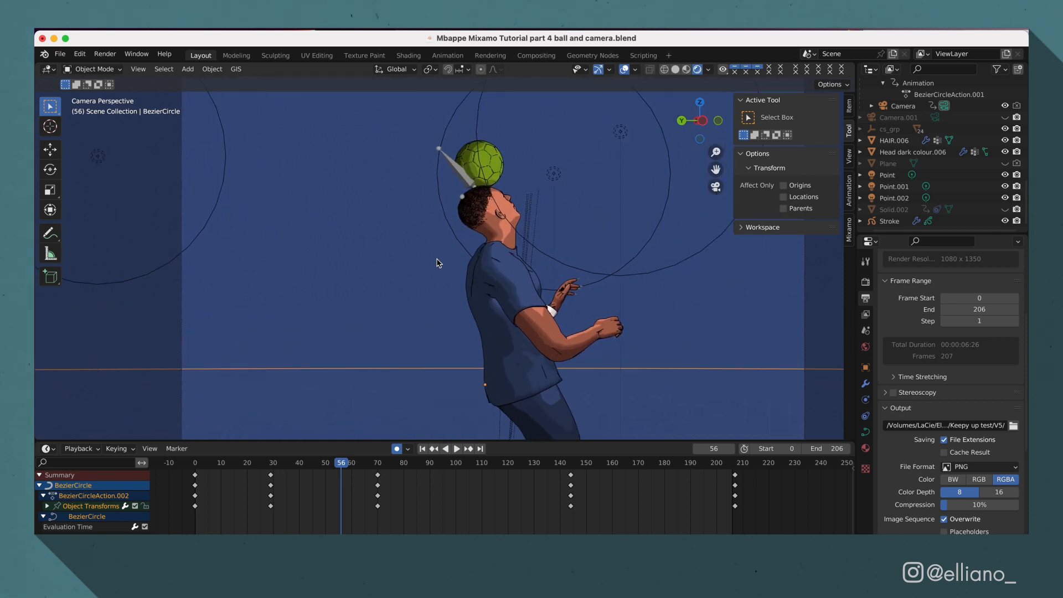
pyautogui.moveTo(683, 334)
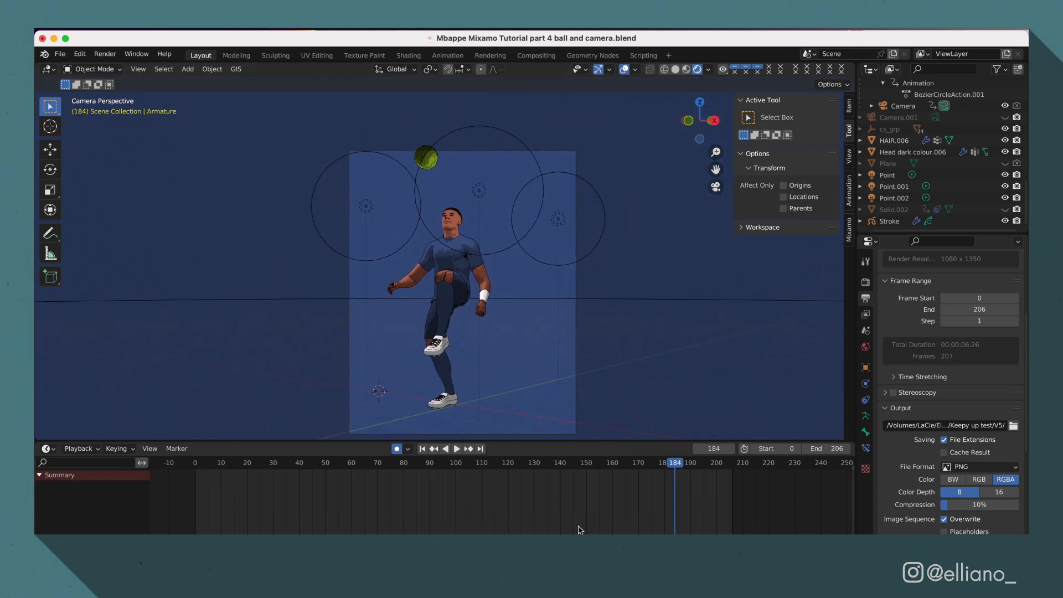
# Switch over to After Effects with the empty YT SHORTS composition ready for the rendered frames
pyautogui.click(104, 54)
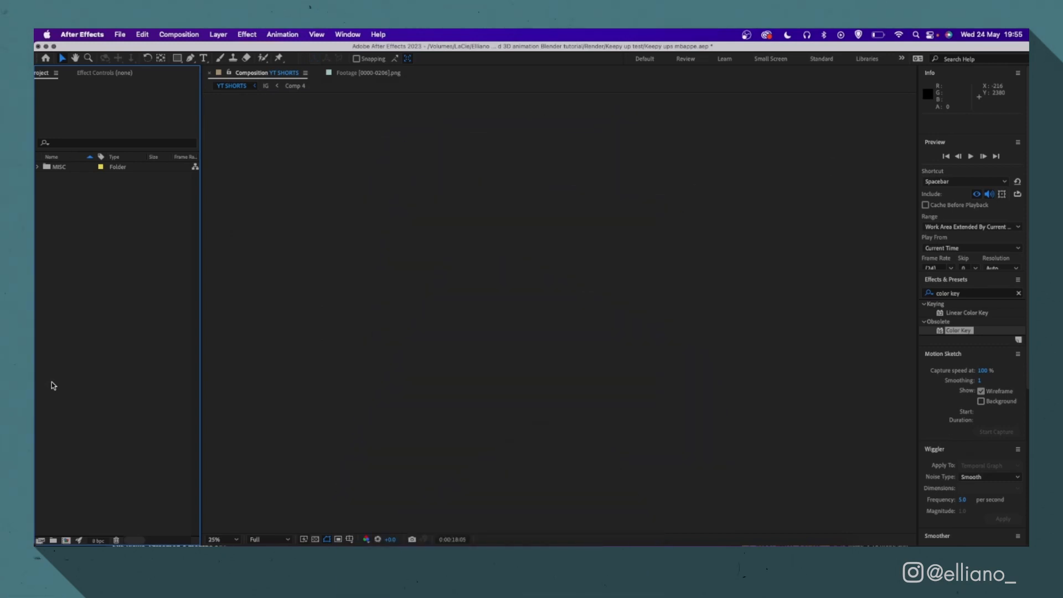
# Import the rendered V4 frames as a PNG sequence via File > Import
pyautogui.click(119, 34)
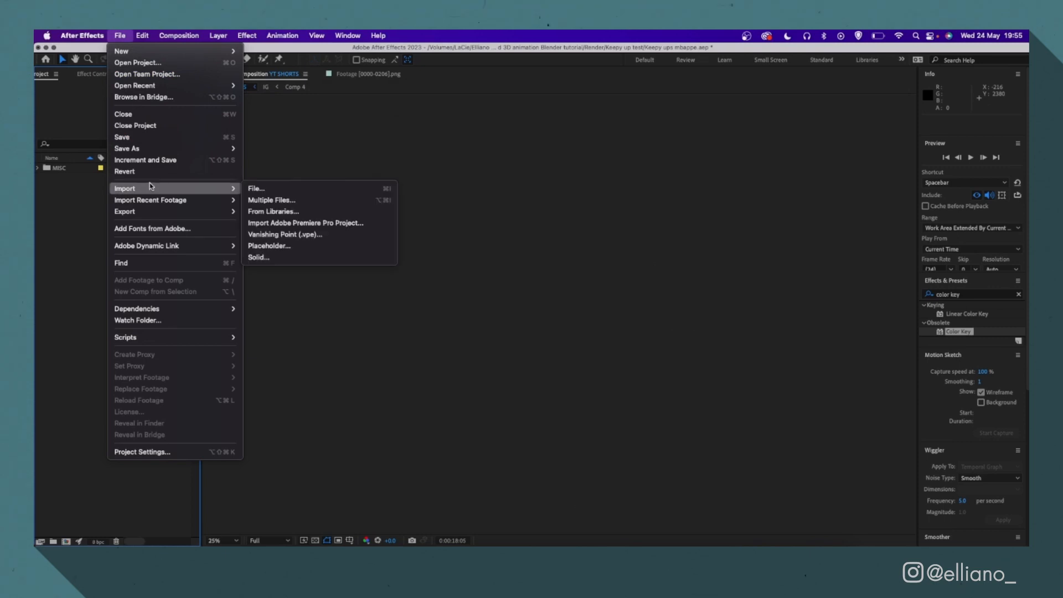
pyautogui.click(530, 237)
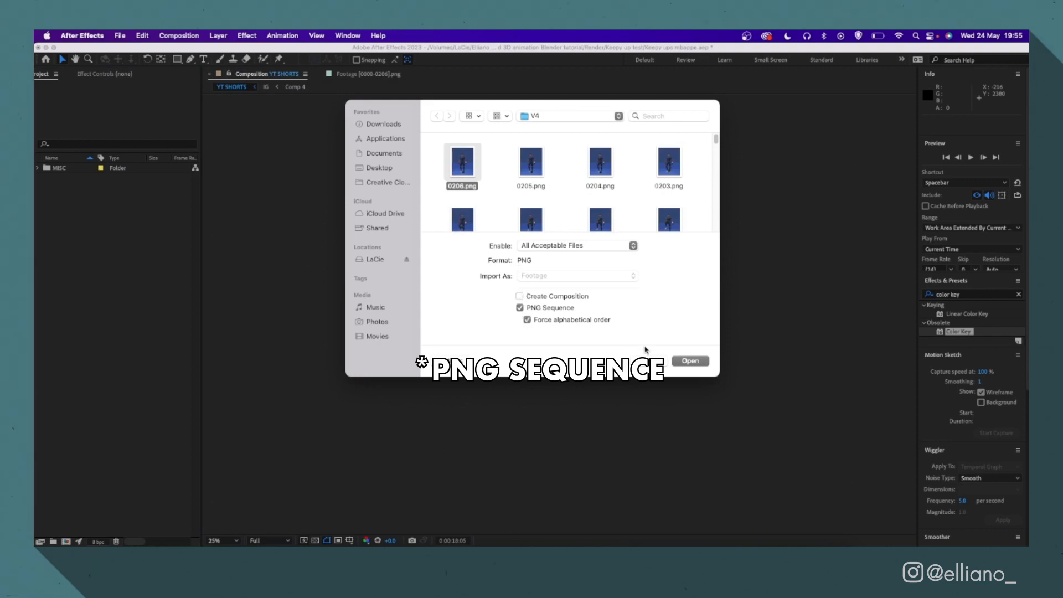
pyautogui.click(689, 360)
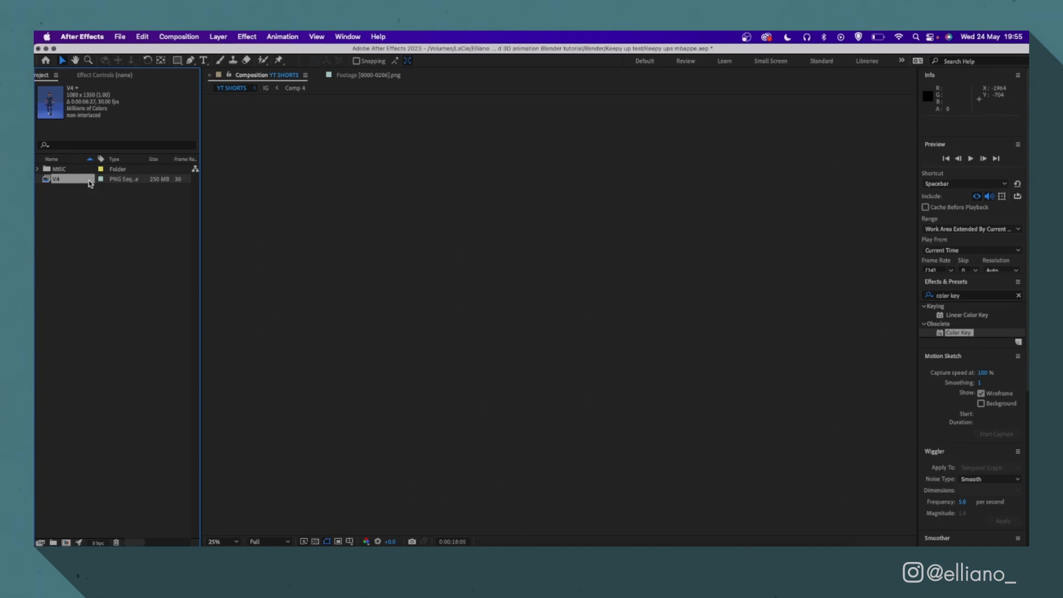
# Set the V4 footage frame rate in Interpret Footage > Main and confirm
pyautogui.rightClick(67, 179)
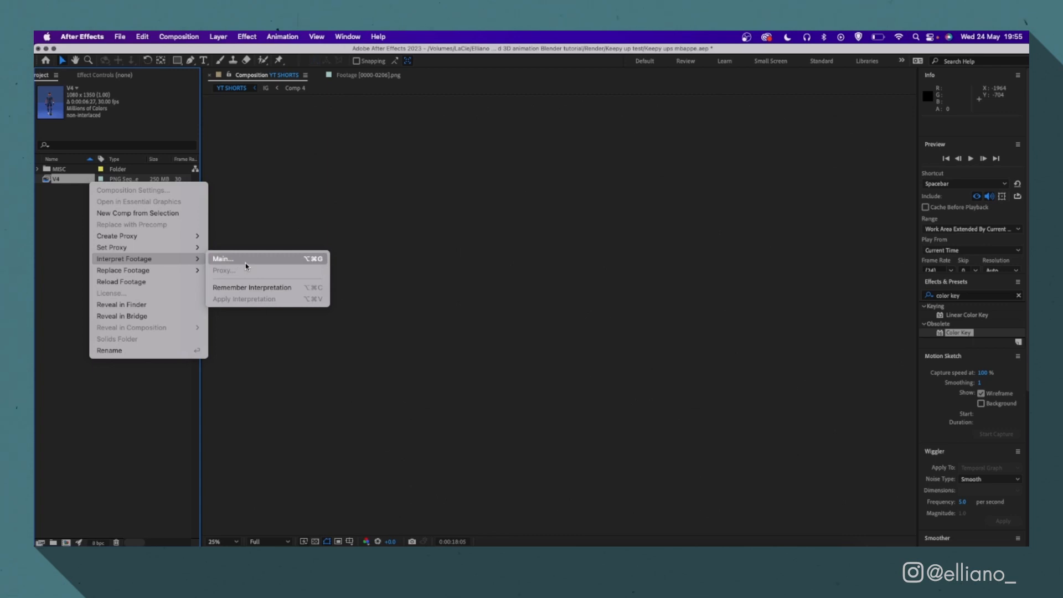
pyautogui.click(221, 258)
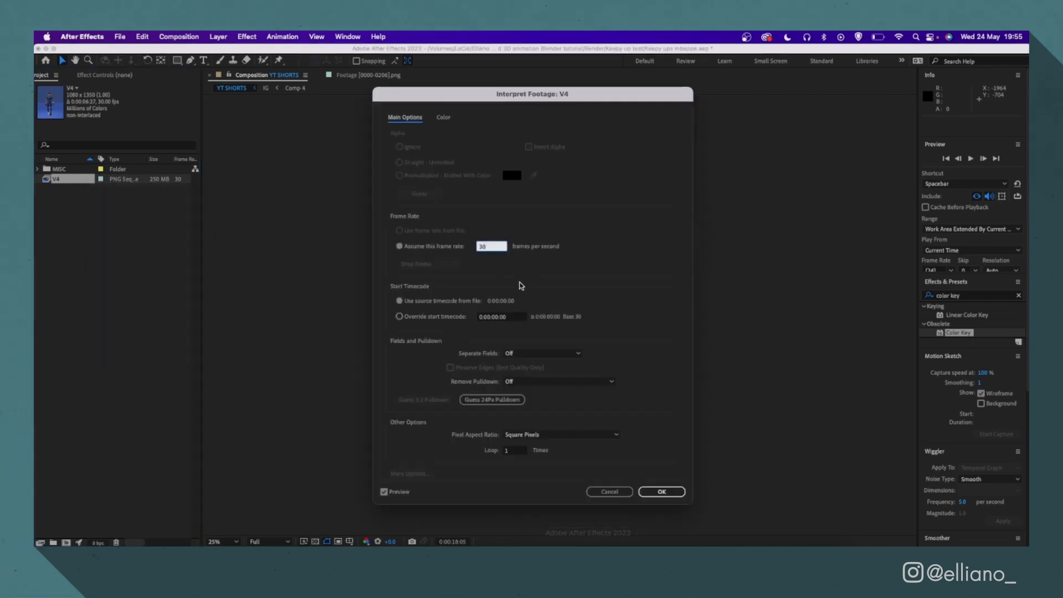
pyautogui.click(659, 492)
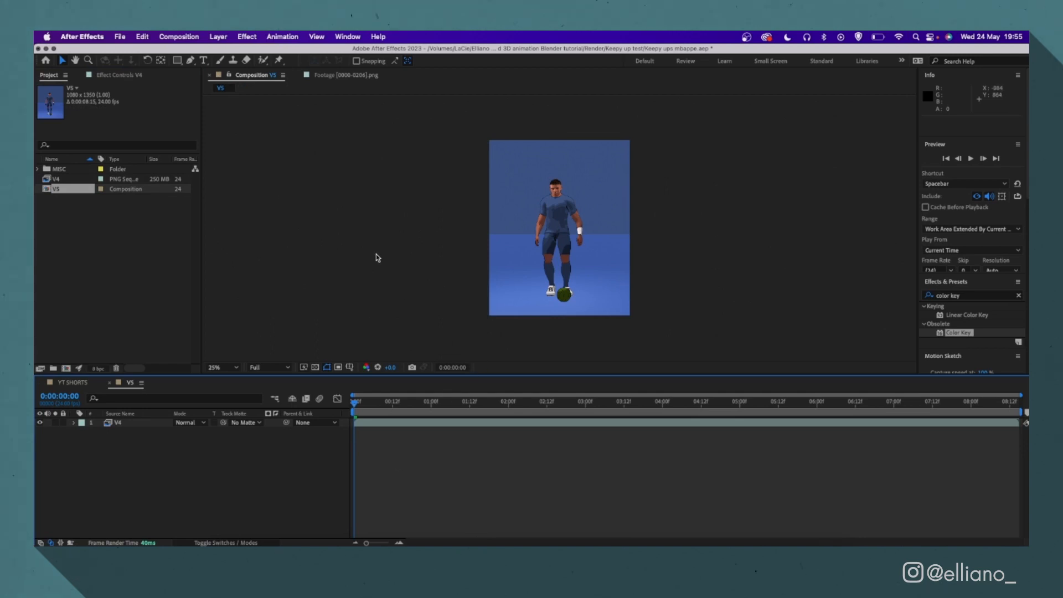
# Apply the Fill effect to the colour-offset layer and change the noise layer's blending mode
pyautogui.click(118, 422)
pyautogui.write('fill')
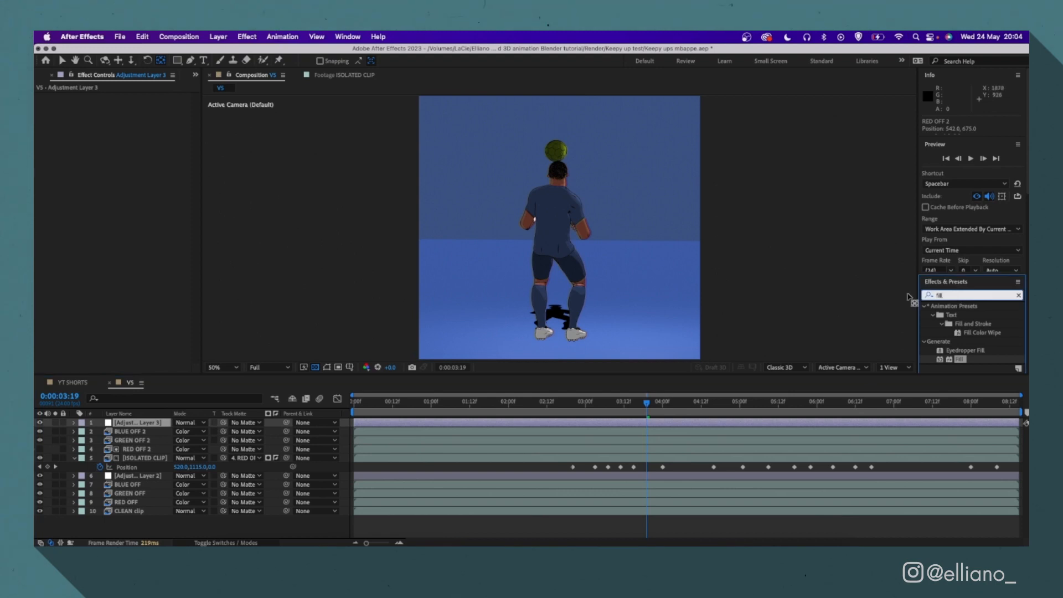
pyautogui.doubleClick(967, 331)
pyautogui.write('poster')
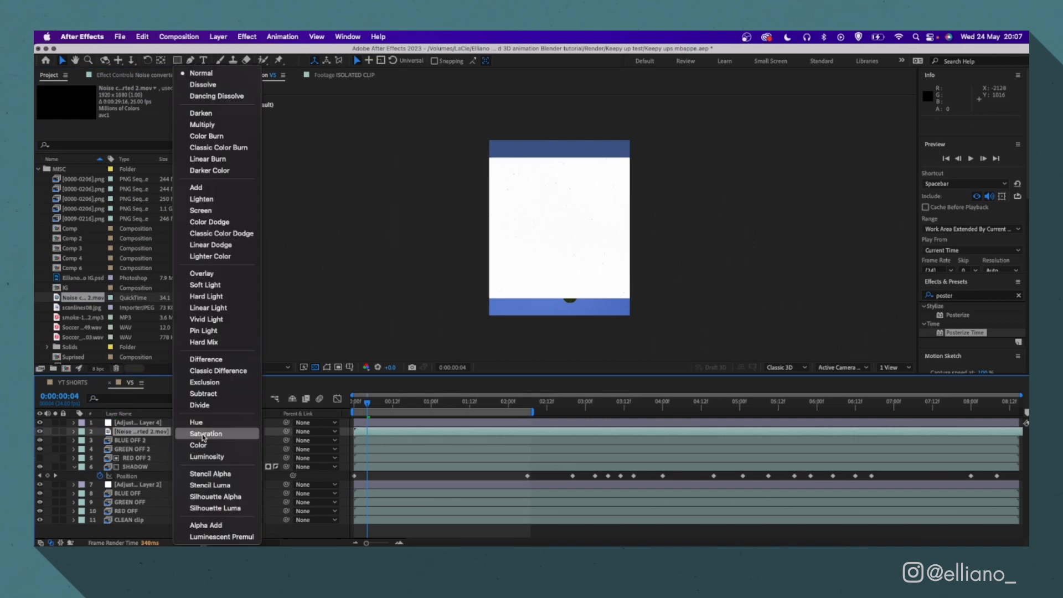
pyautogui.click(206, 432)
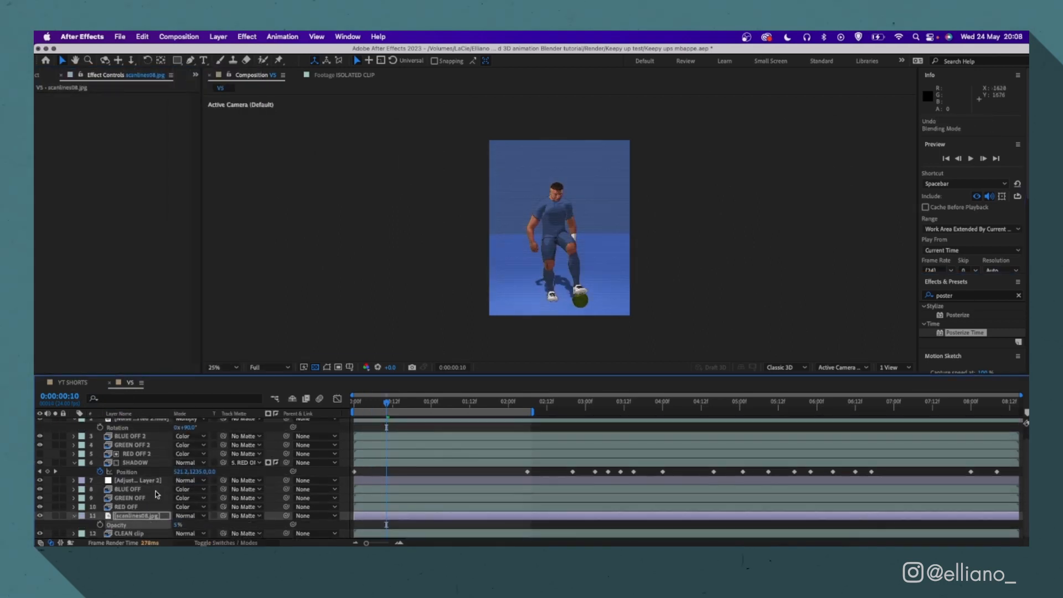